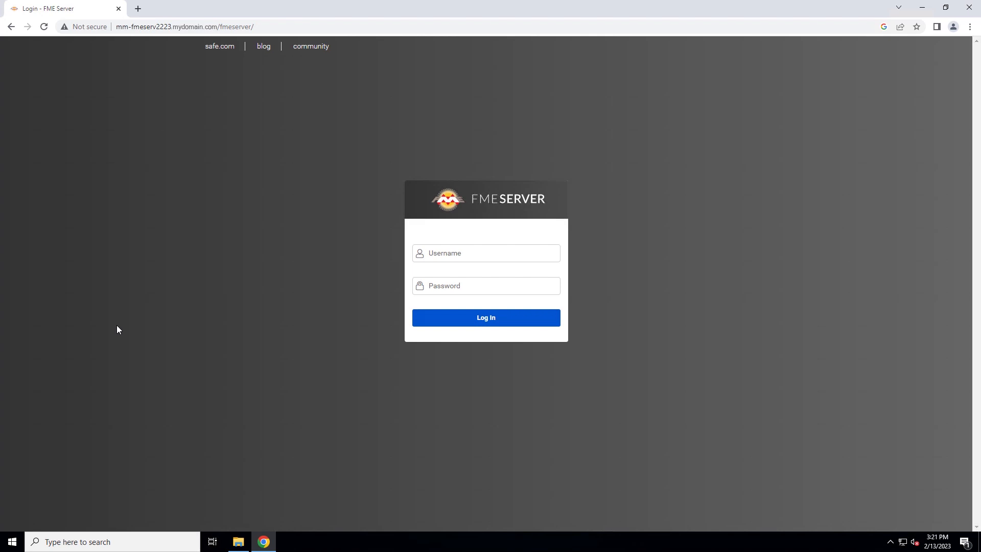
- Browse File Explorer to C:\Program Files\FMEServer\Utilities\tomcat\conf
left_click(237, 542)
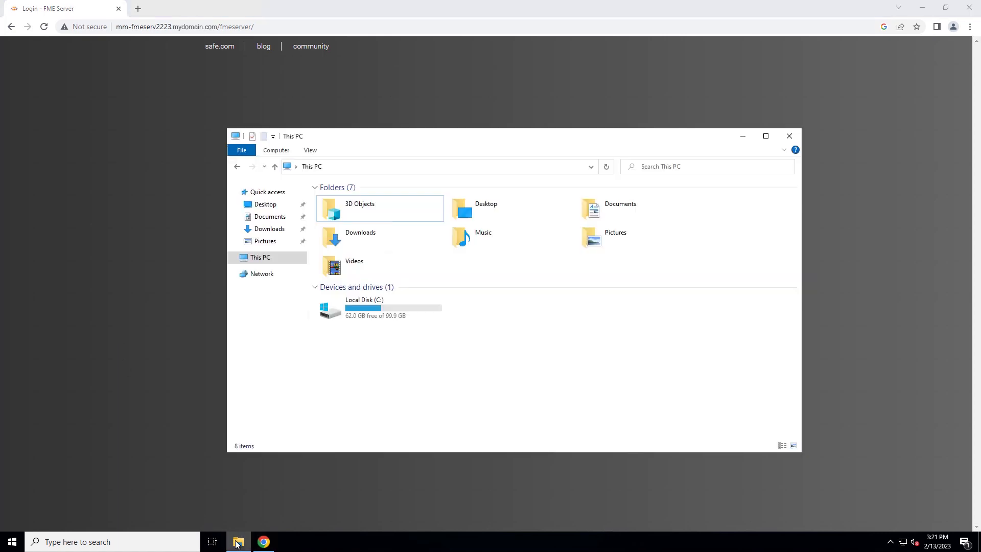
double_click(378, 309)
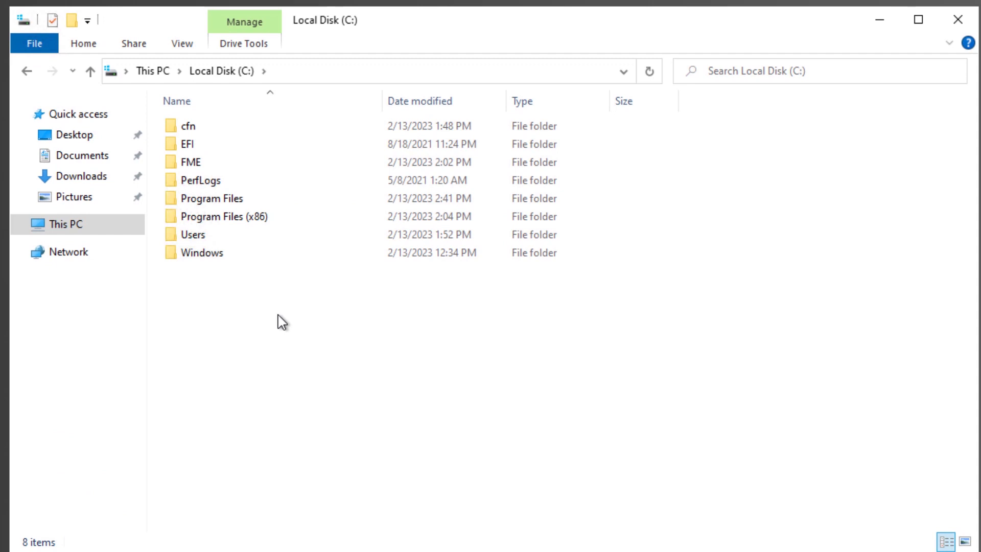
double_click(215, 198)
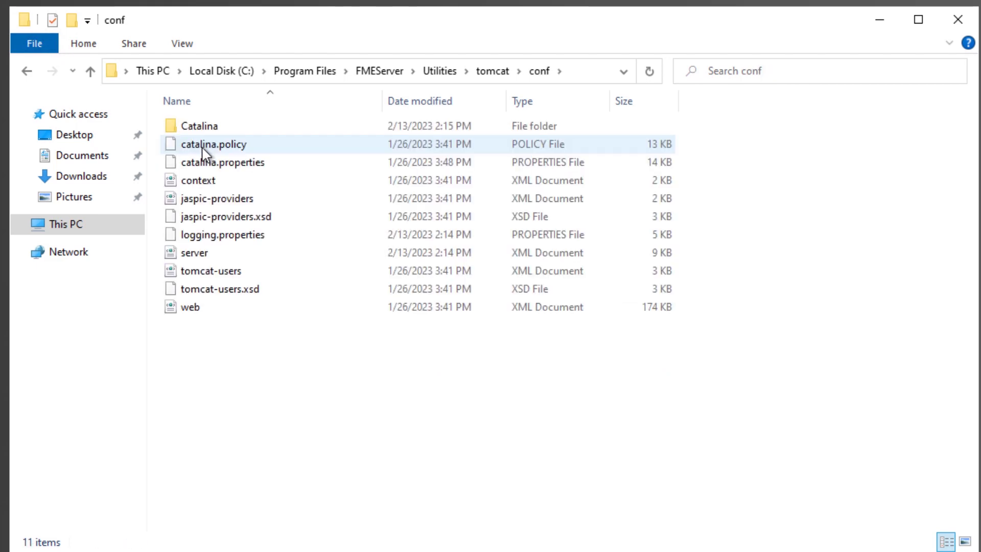
left_click(222, 234)
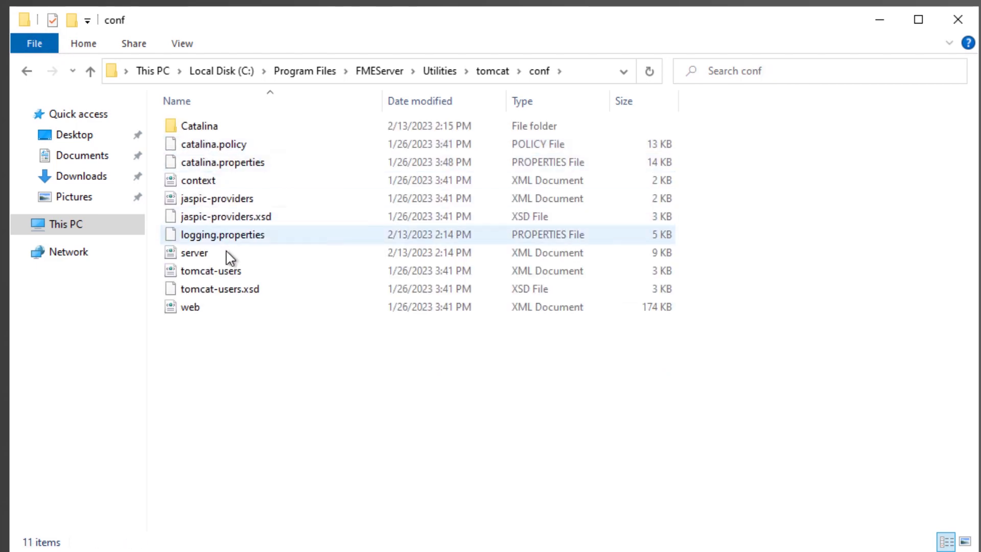
- Copy and paste server, web and context XML files as backups, granting administrator permission
left_click(195, 252)
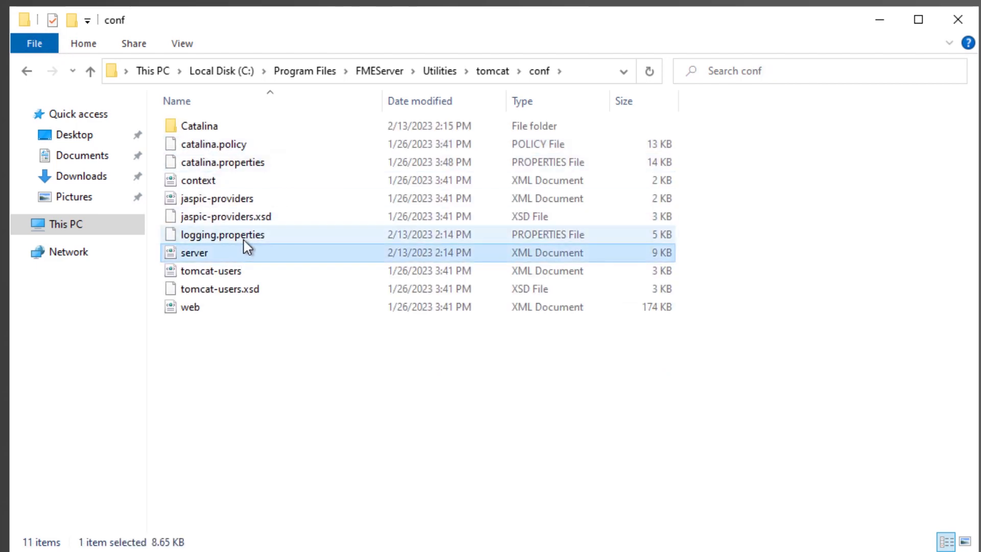
left_click(190, 307)
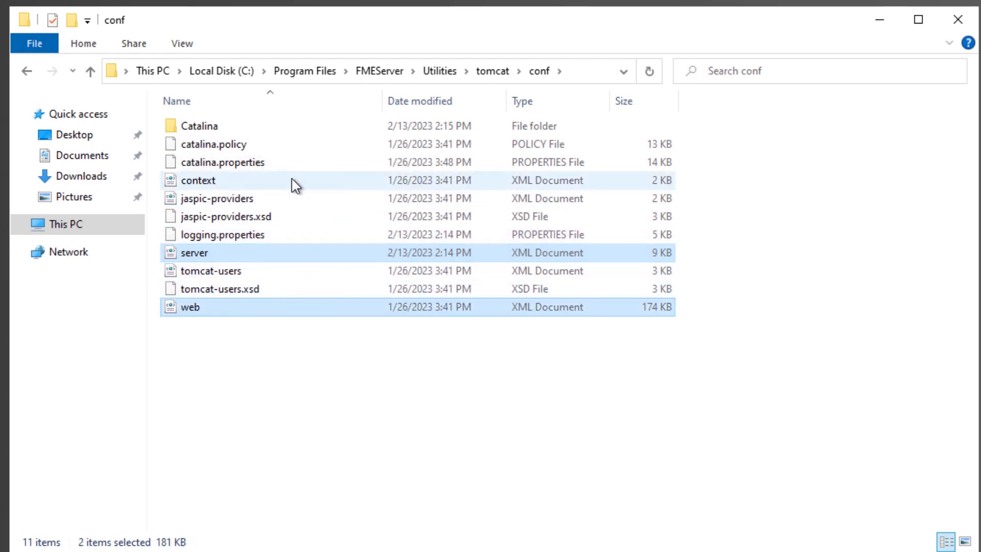
right_click(198, 180)
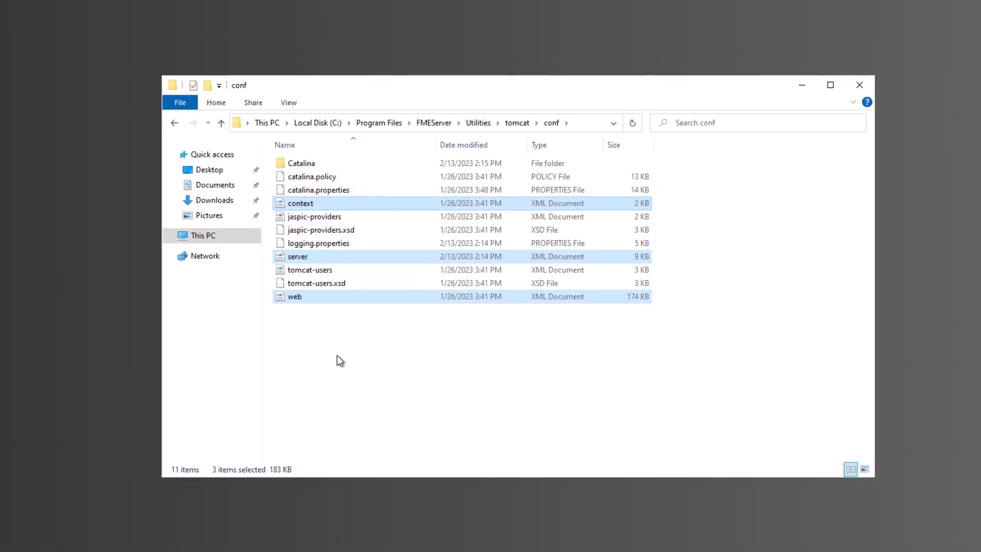
right_click(340, 360)
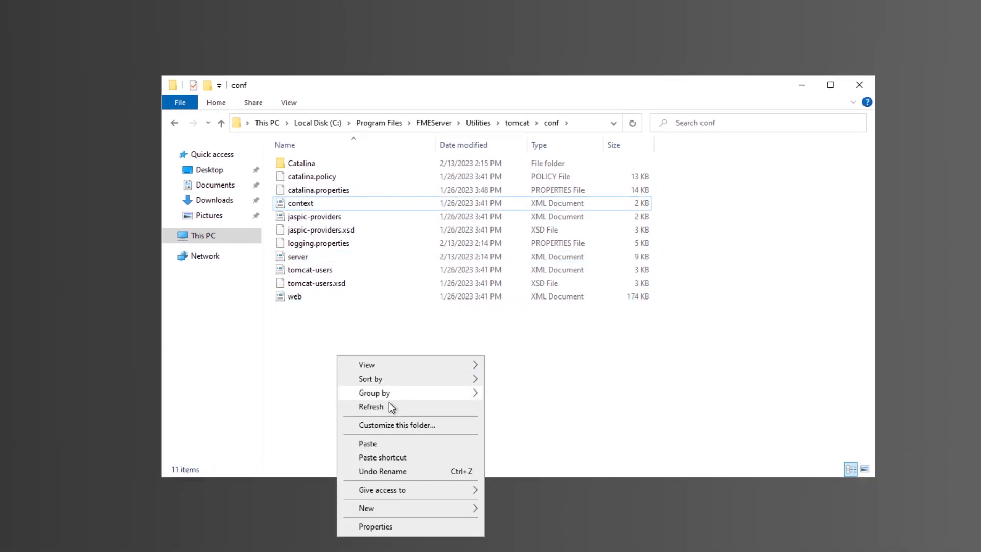
left_click(368, 443)
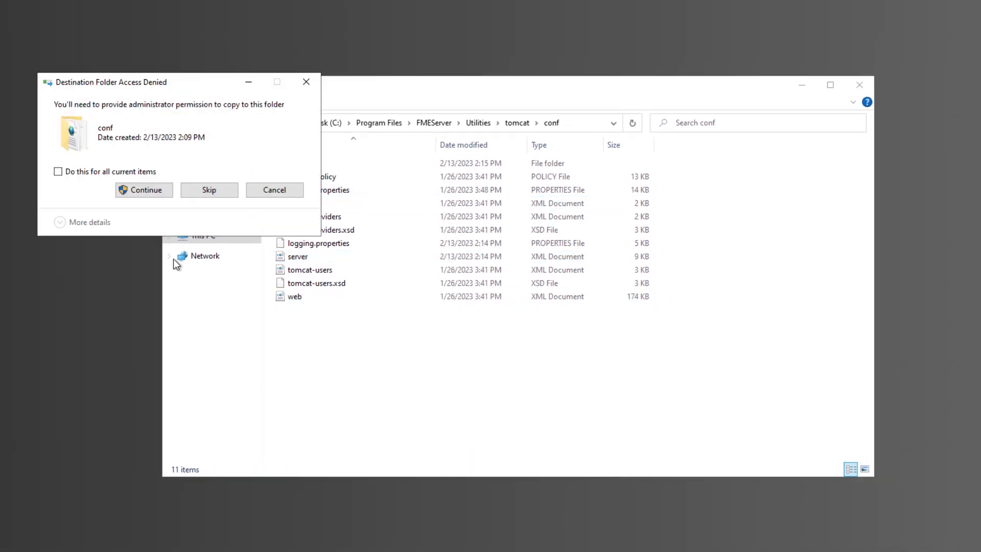
left_click(143, 189)
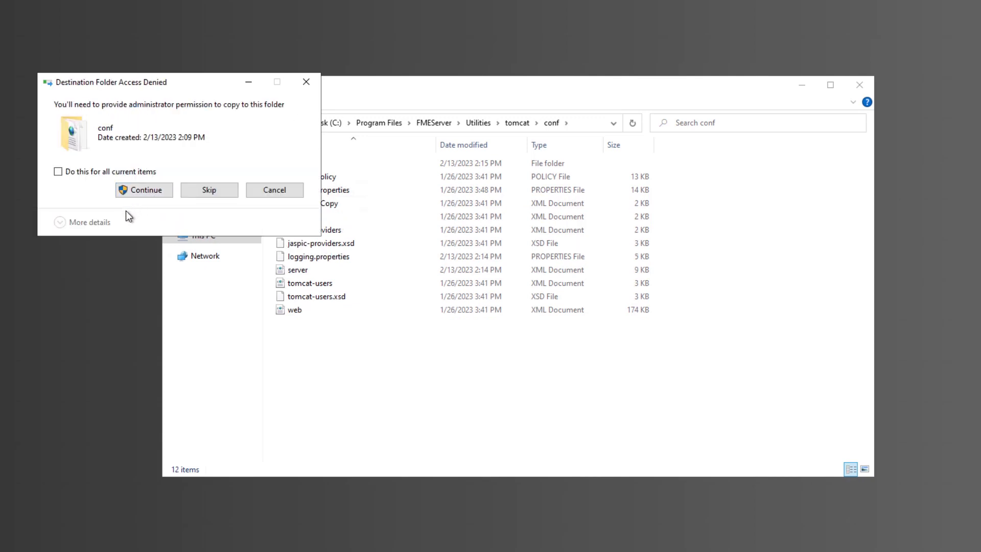
left_click(144, 190)
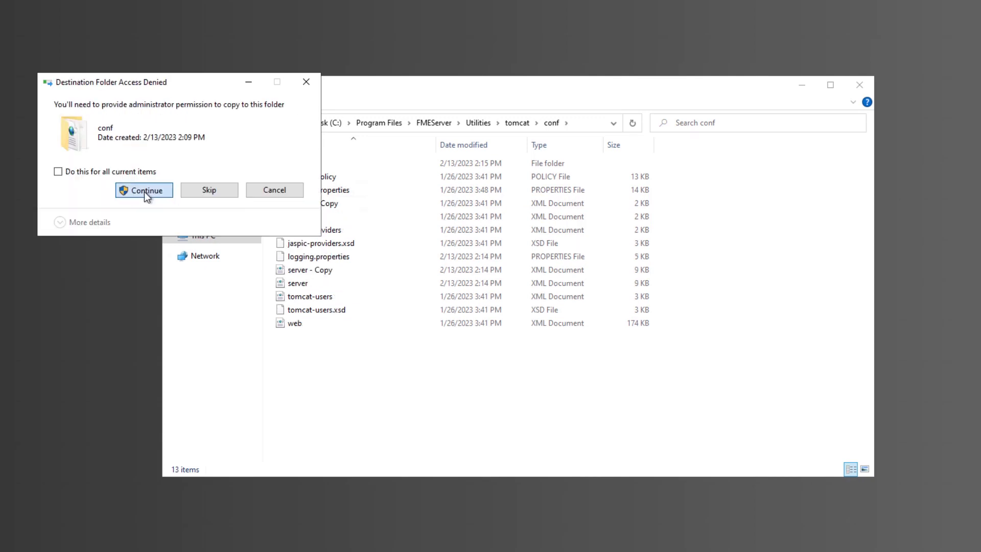
left_click(144, 190)
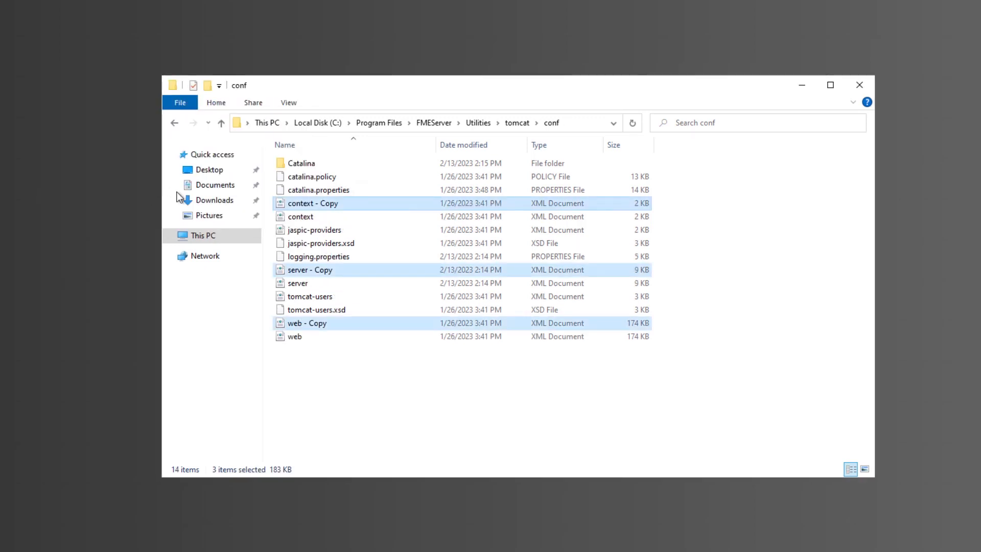
left_click(324, 419)
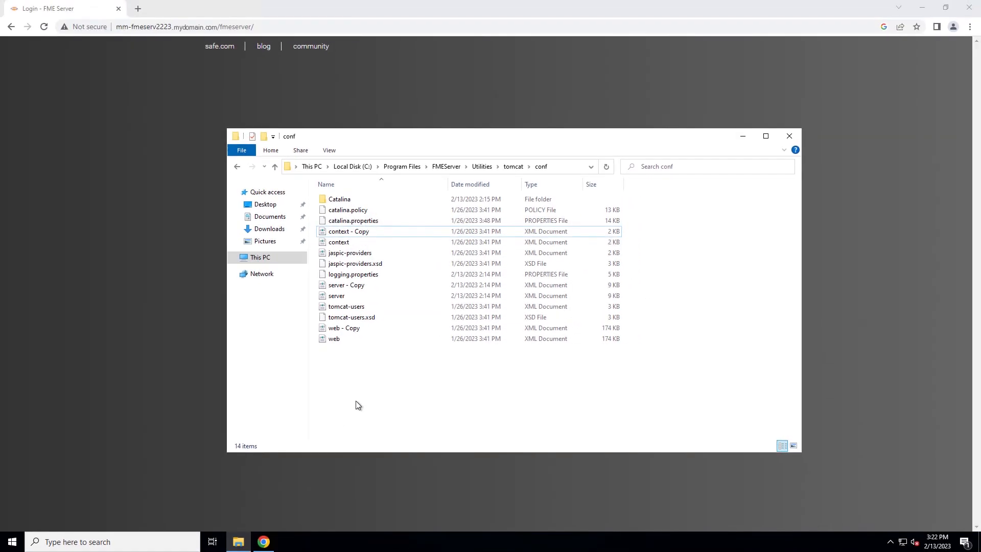
mouse_move(282, 465)
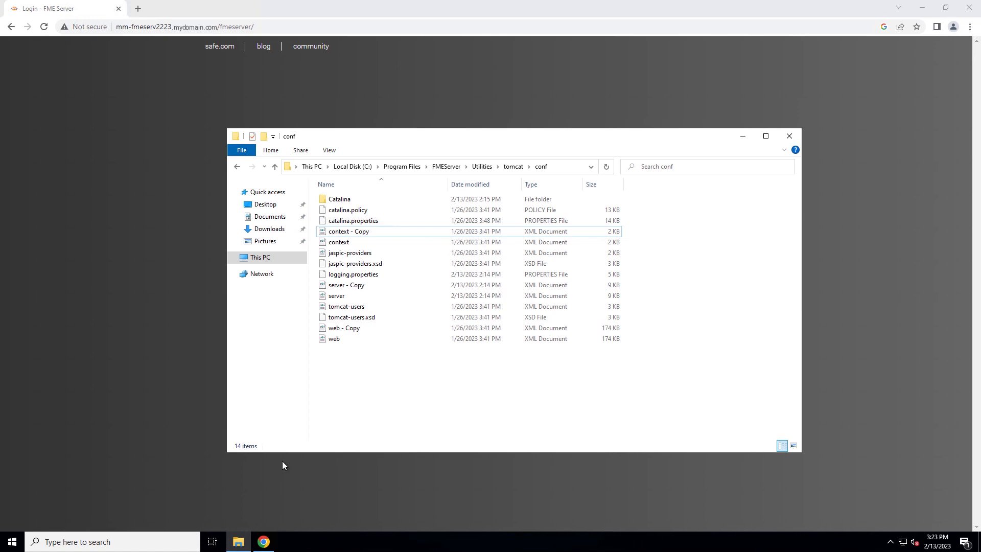
- Run Notepad++ as administrator and browse its Open dialog to tomcat\conf server
type("notepad")
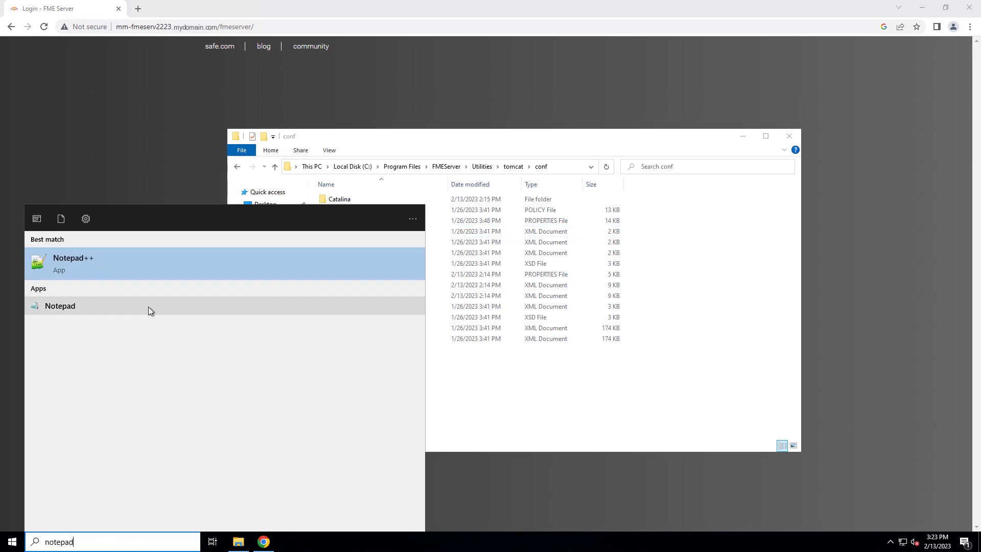
right_click(72, 262)
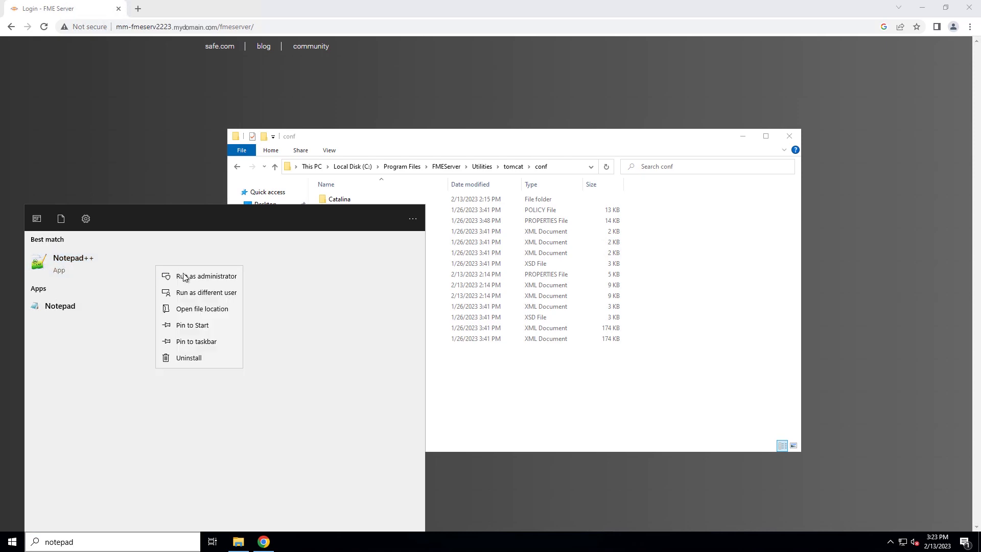
left_click(206, 276)
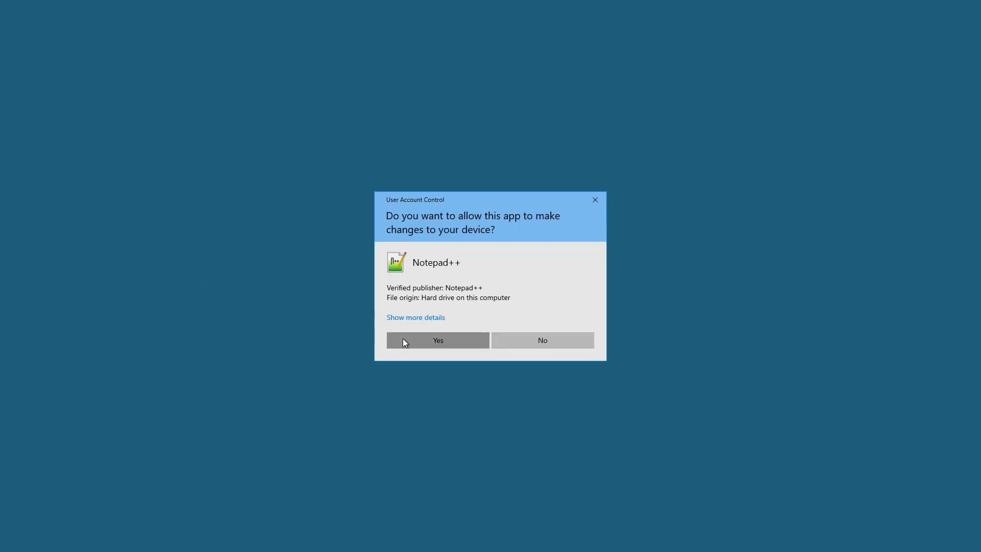
left_click(438, 340)
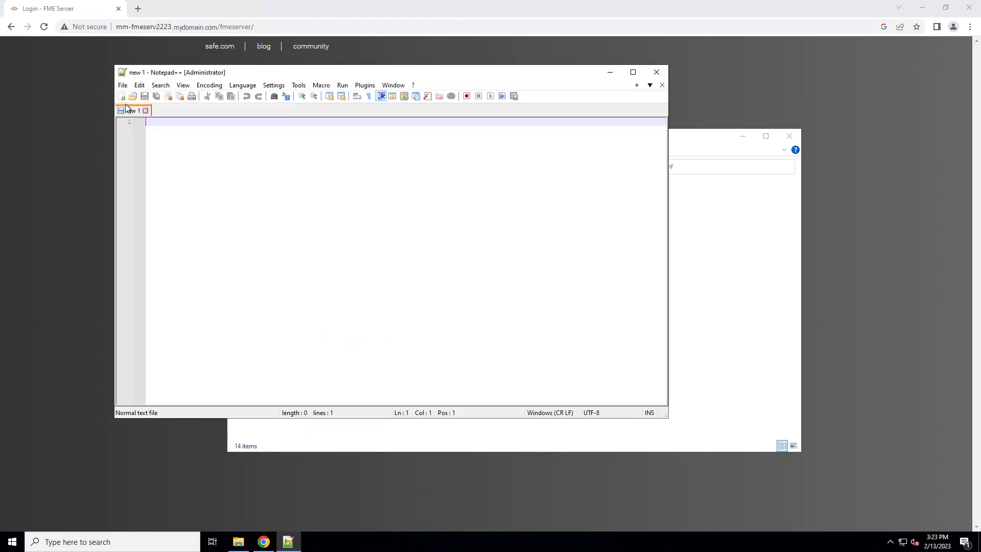
left_click(123, 86)
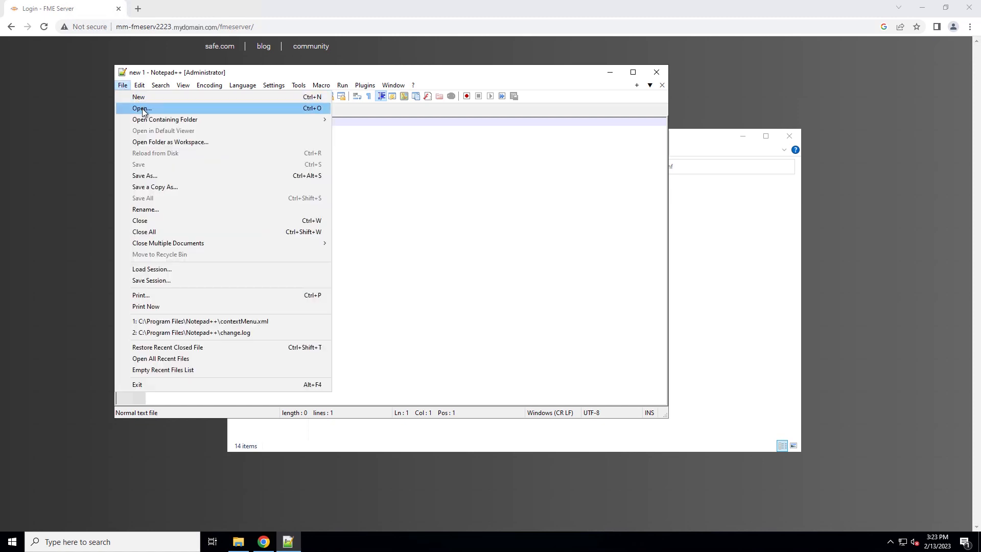
left_click(141, 108)
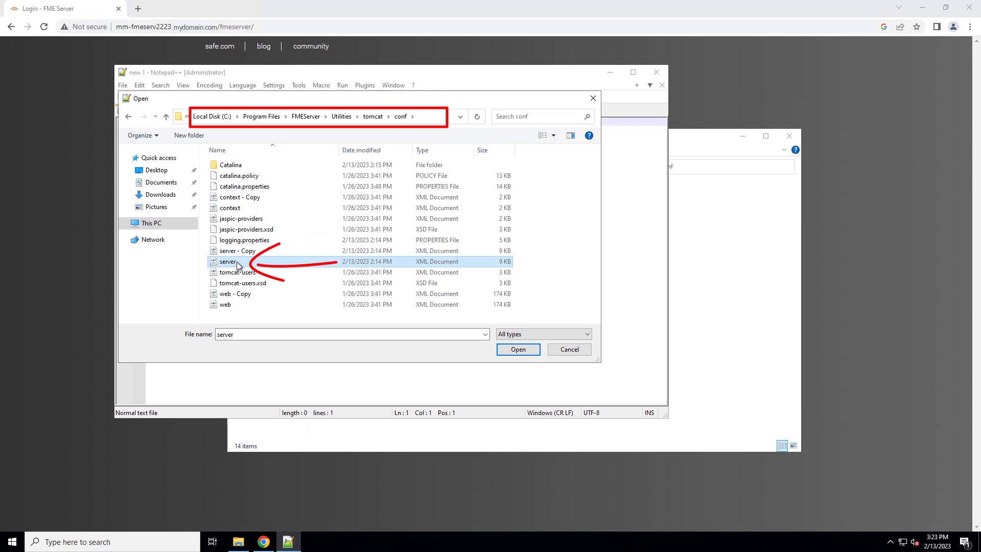
- Open server.xml and change the SSLEngine value from on to off
left_click(518, 349)
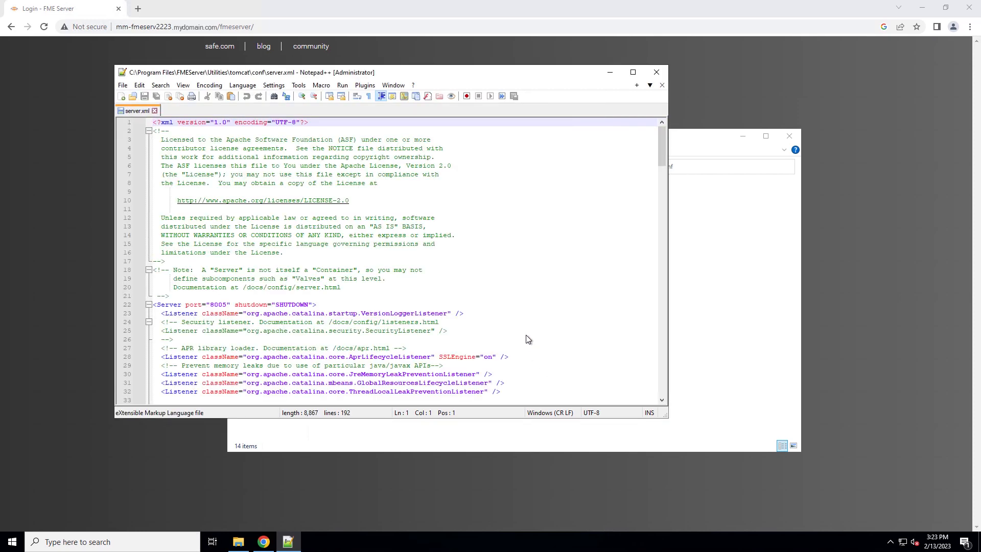
key("ctrl+f")
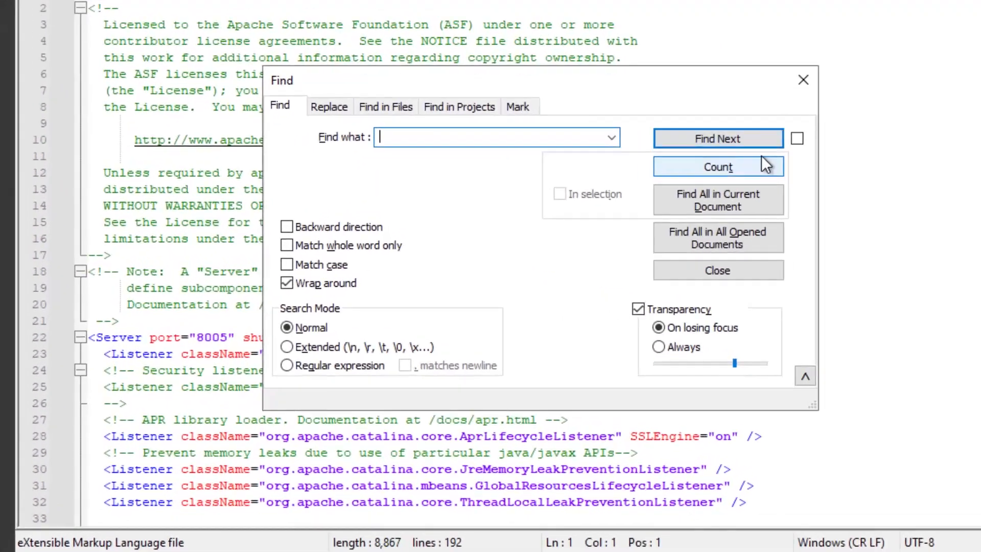
type("sslengine")
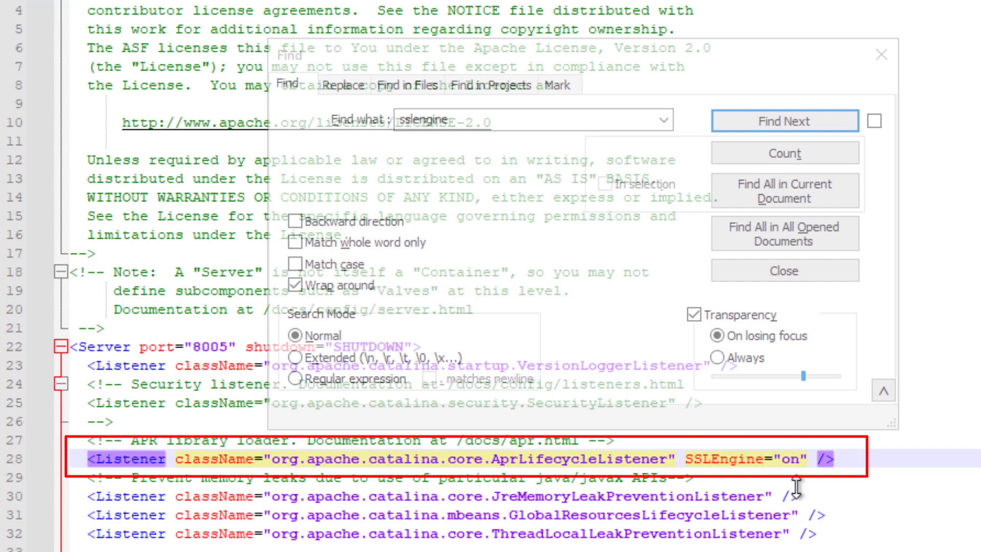
type("off")
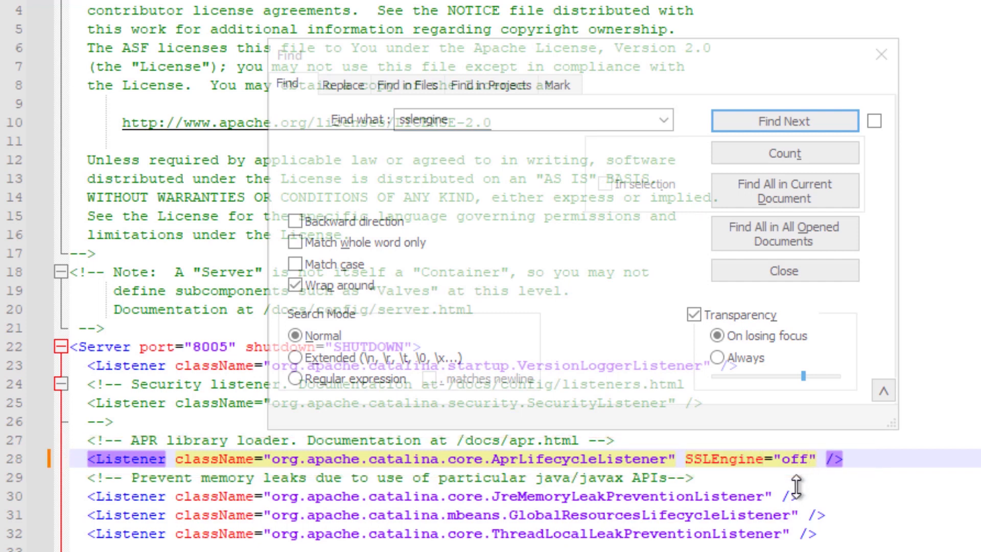
- Search for the Http11NioProtocol connector, then close the Find window
left_click(783, 270)
type("Http11NioProtocol")
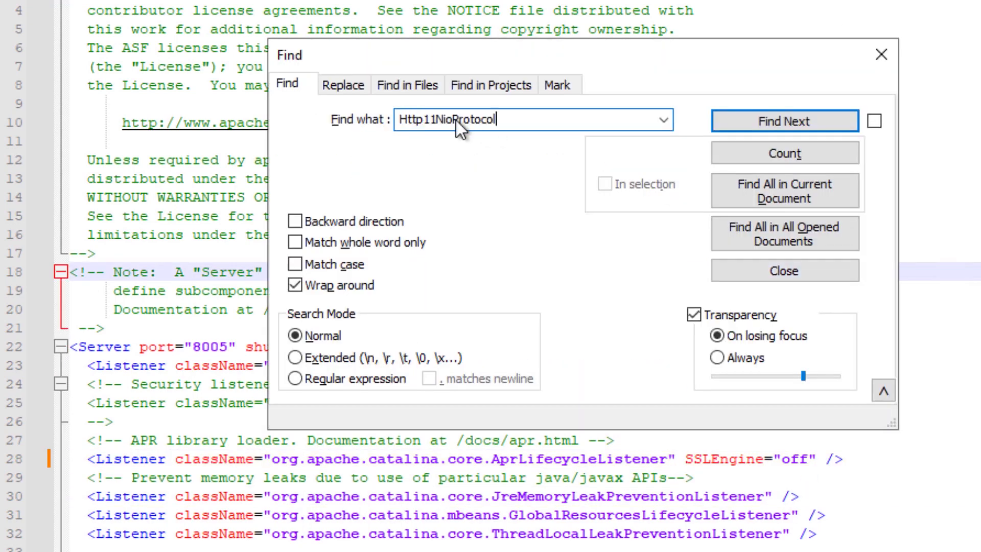
left_click(783, 121)
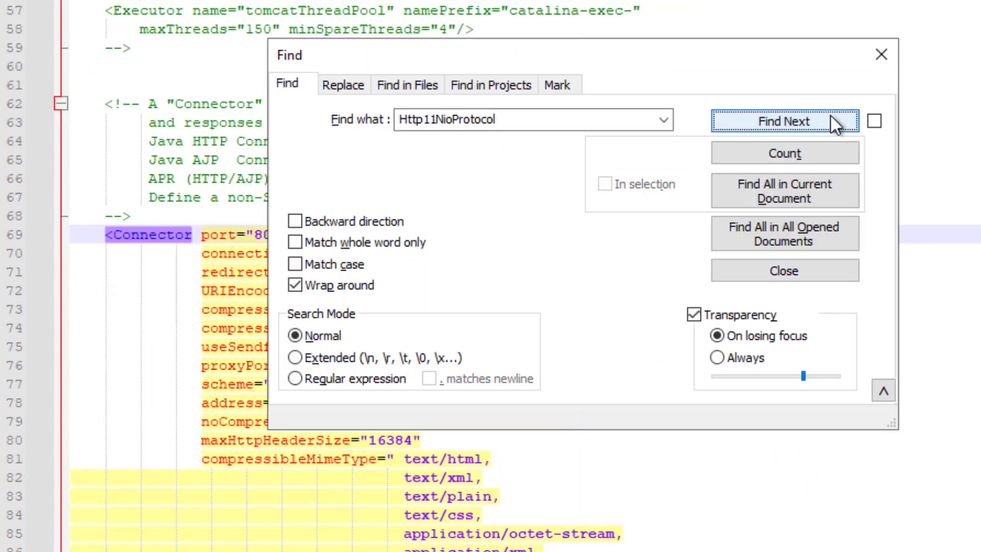
left_click(784, 121)
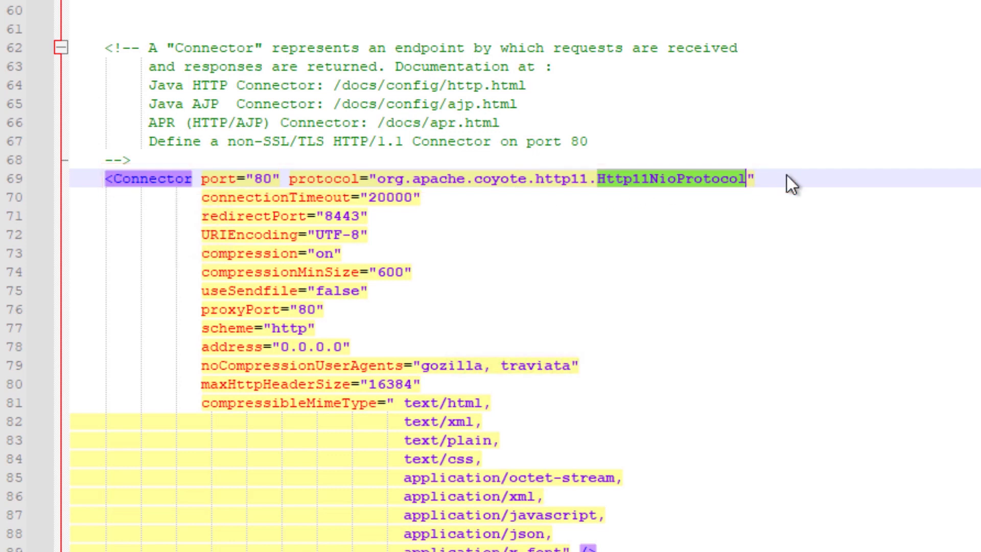
- Paste an SSL Connector on port 443 plus a port 80 Connector with redirectPort 443
scroll("down", 3)
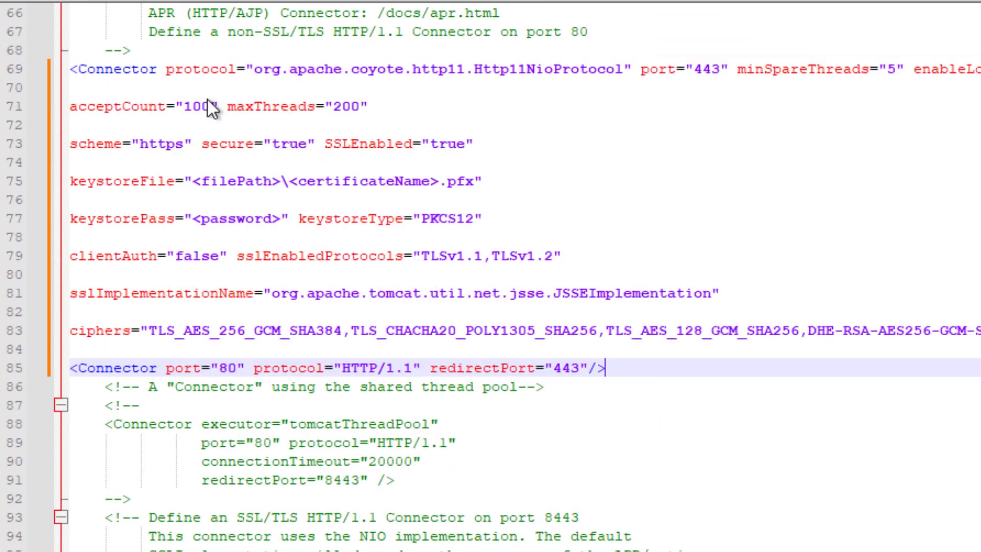
mouse_move(359, 297)
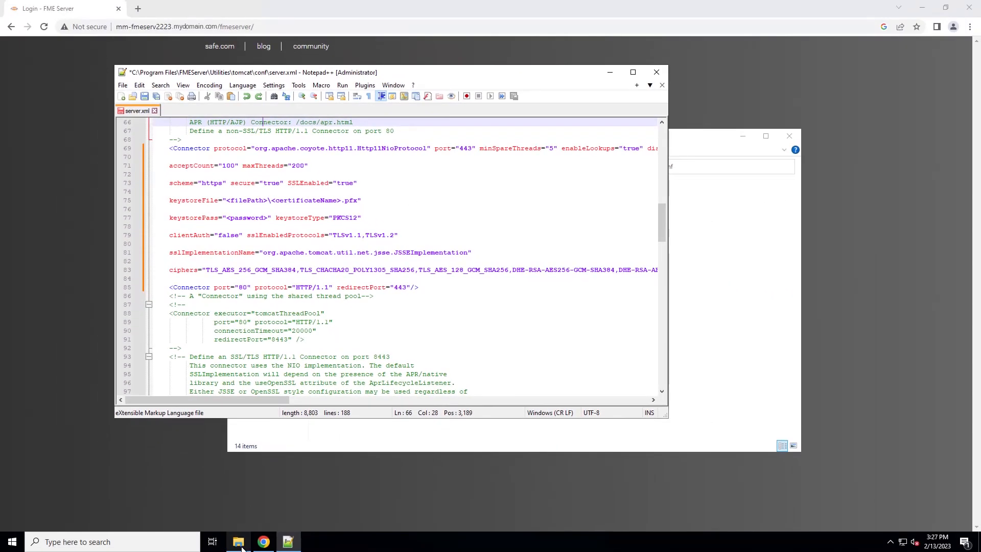
- Drag safe.pfx from Downloads into FMEServer\Utilities\tomcat, approving the administrator prompt
left_click(238, 542)
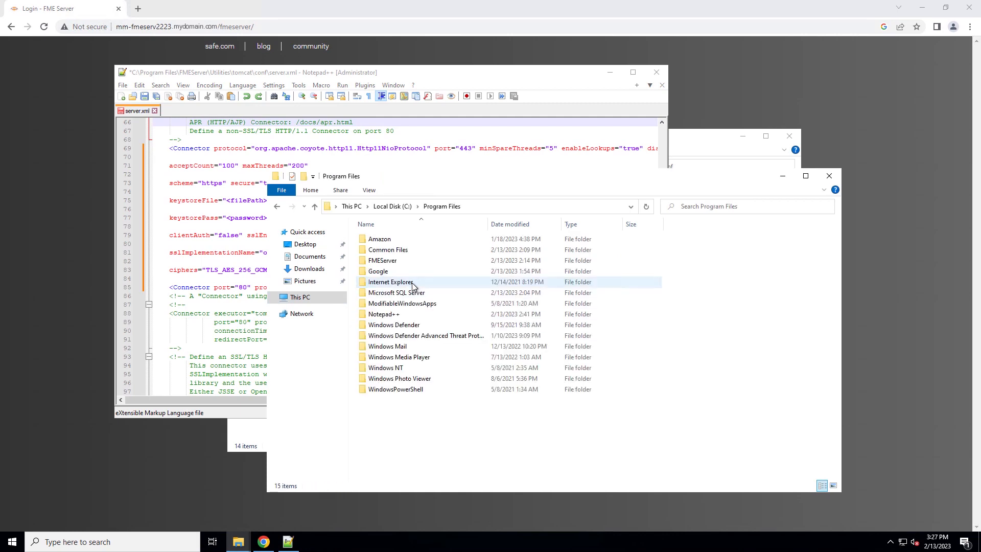
double_click(382, 261)
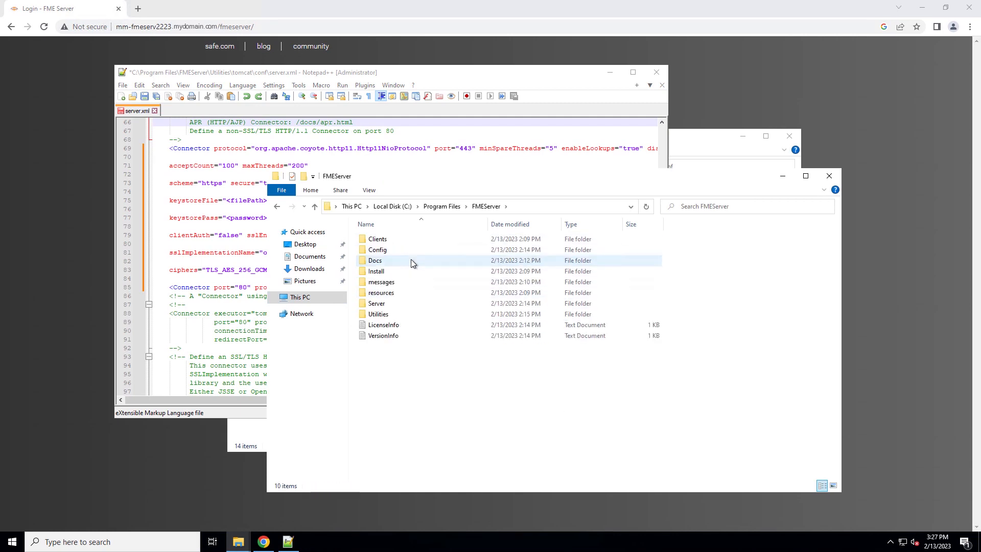
double_click(379, 313)
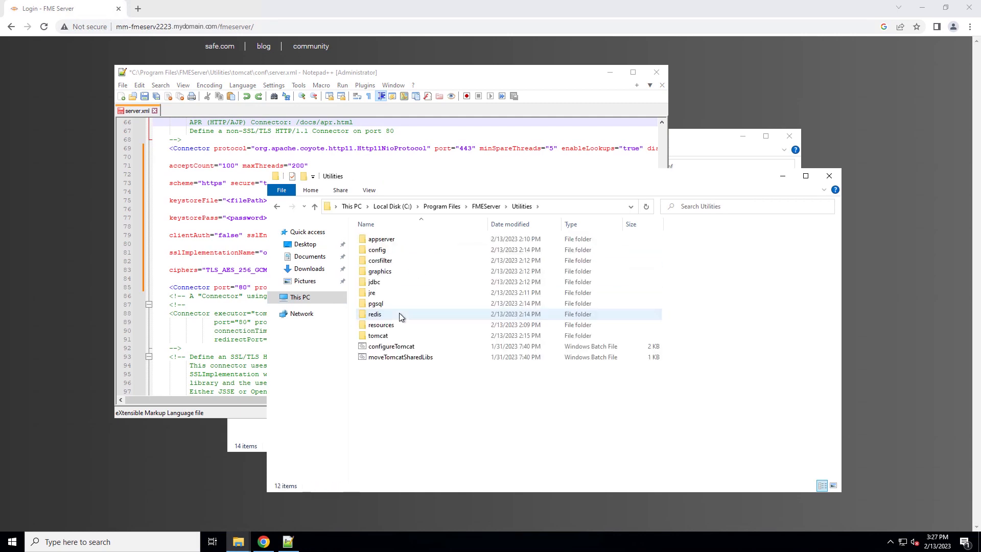
double_click(378, 335)
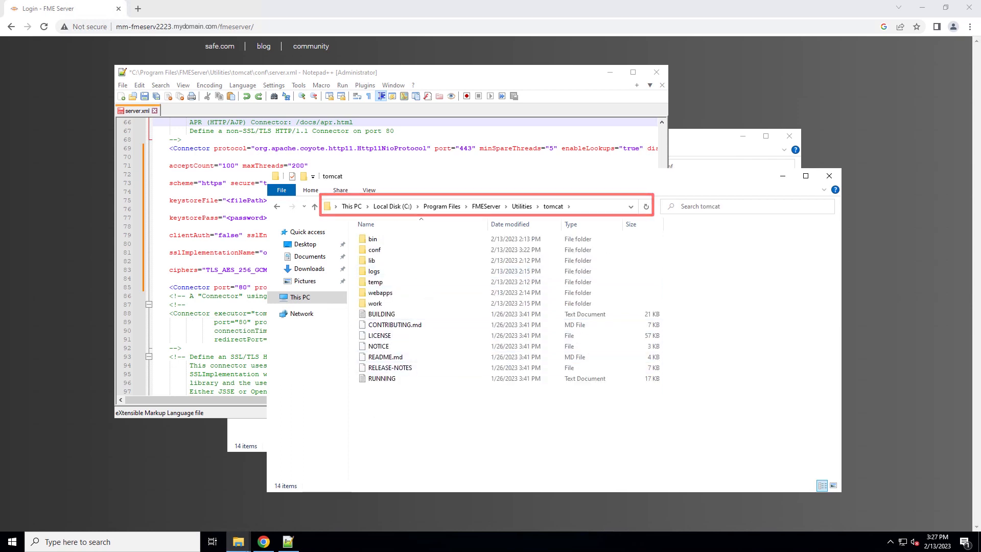
left_click(319, 231)
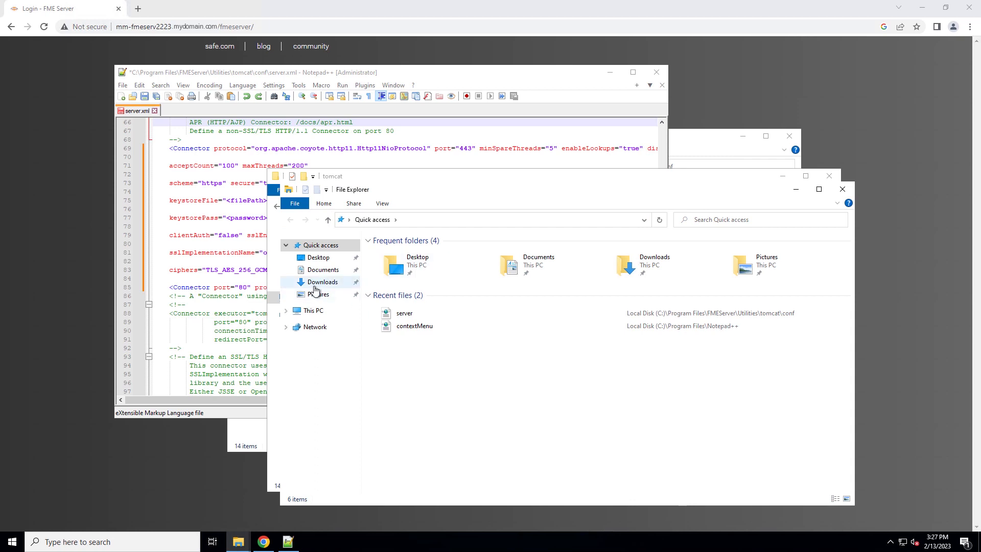
left_click(318, 257)
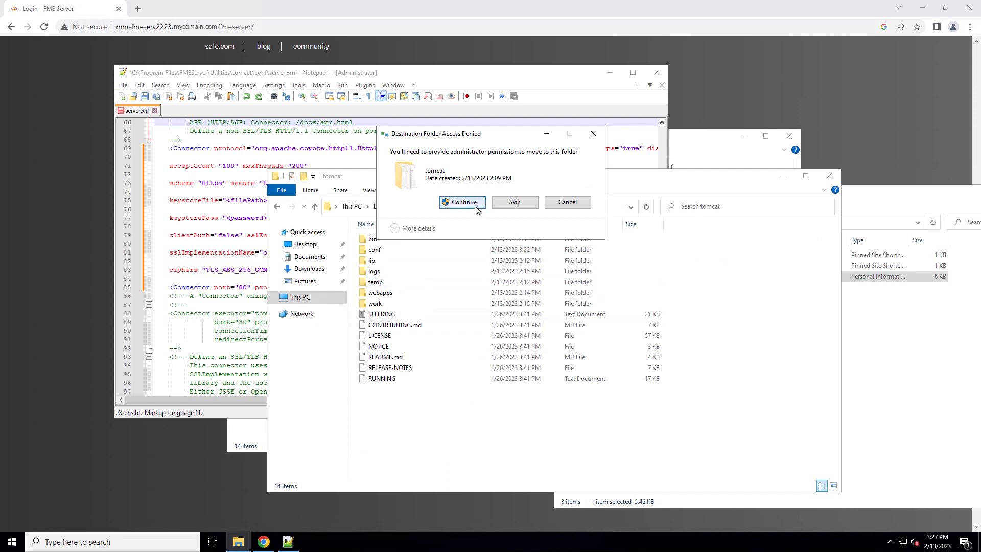
left_click(462, 202)
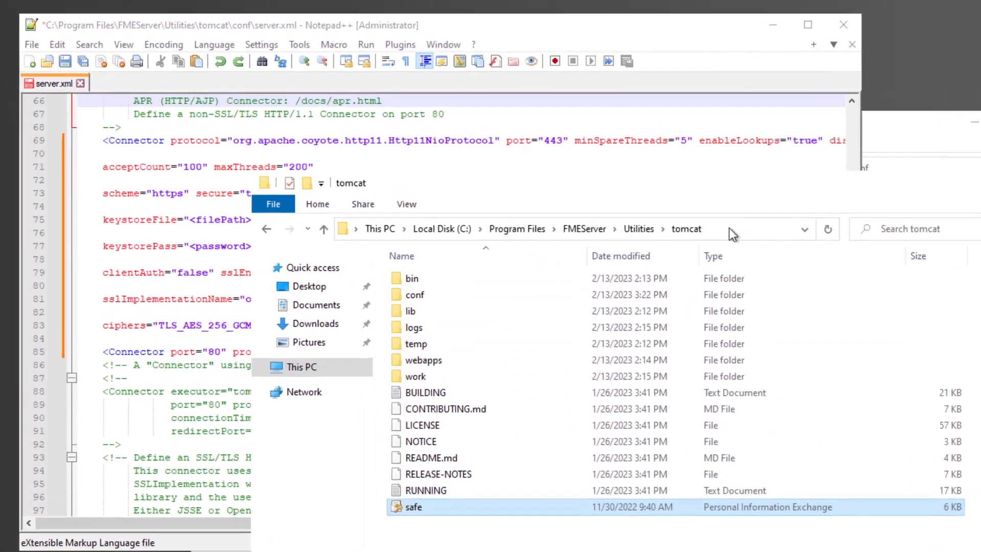
left_click(563, 229)
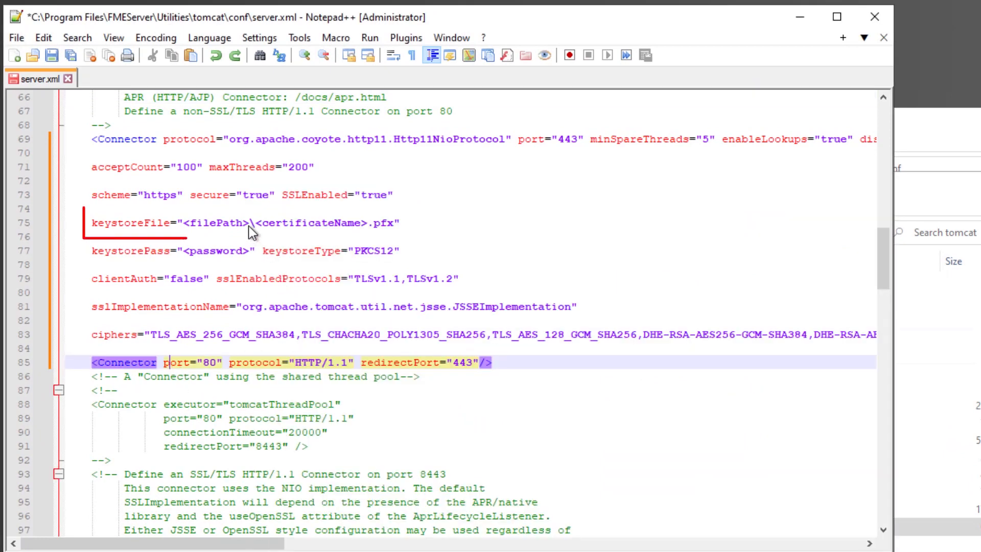
left_click(188, 223)
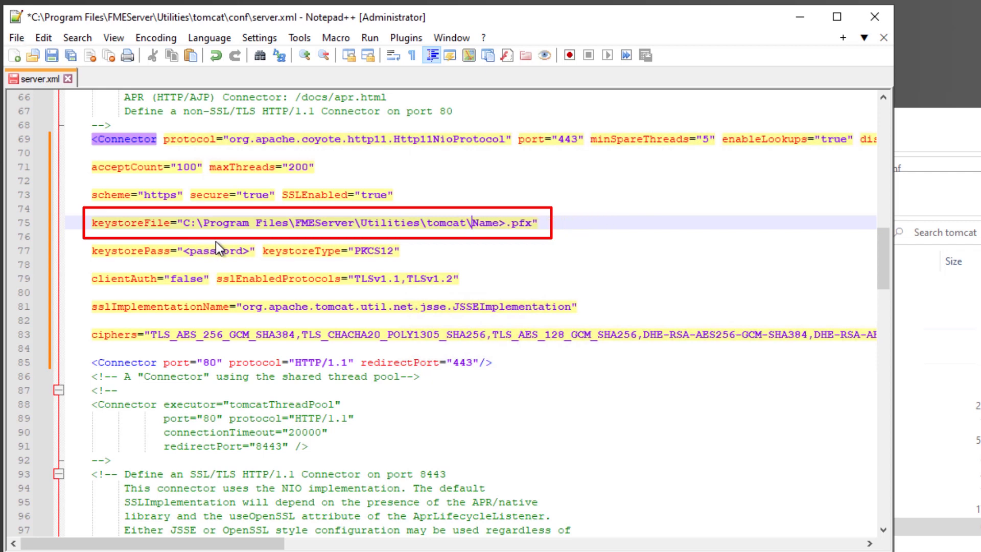
type("safe")
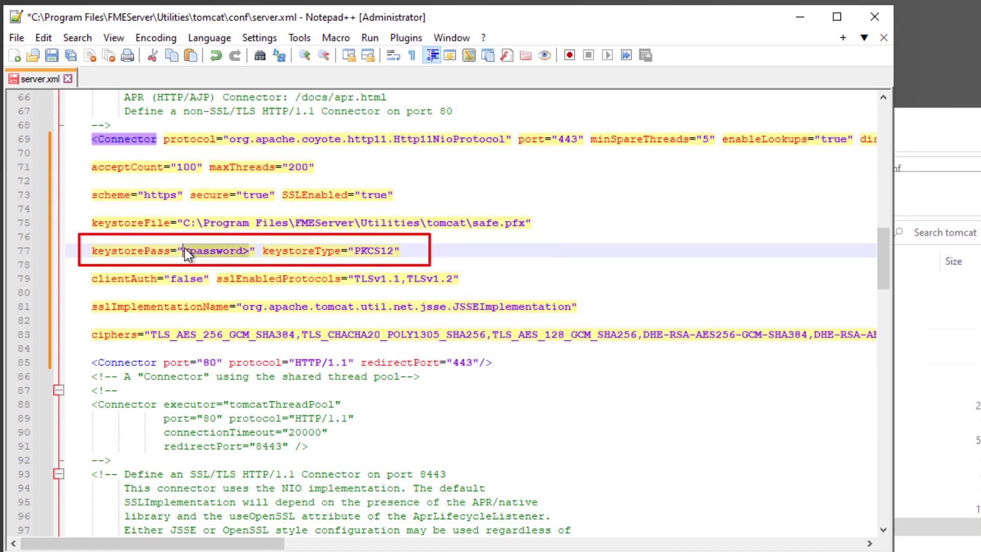
type("fmeserver")
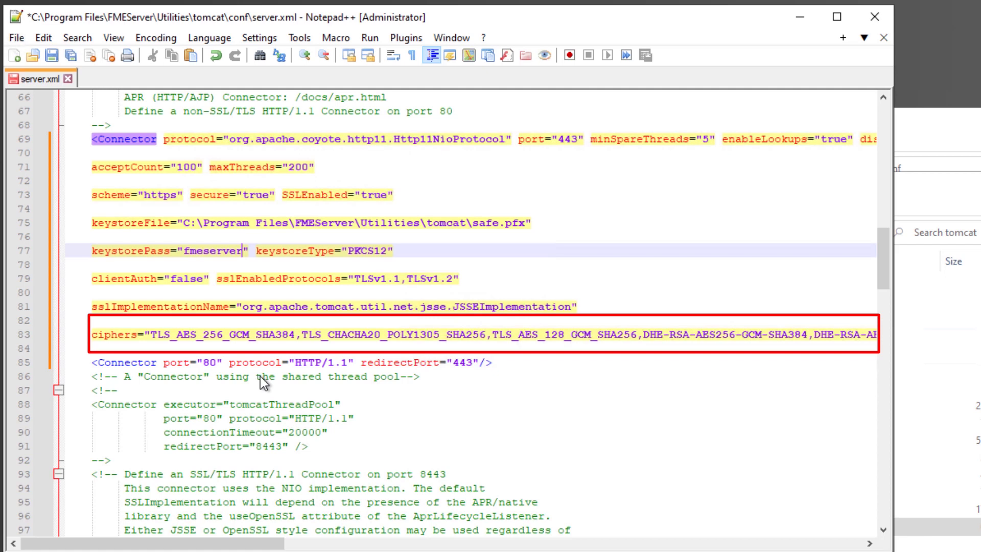
left_click(353, 418)
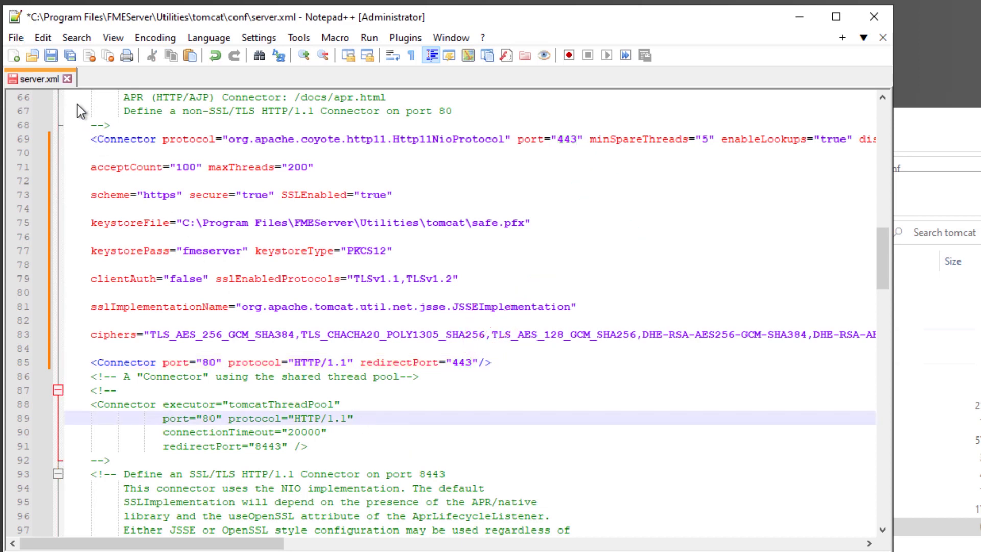
- Save server.xml and open web.xml from the conf folder
left_click(15, 38)
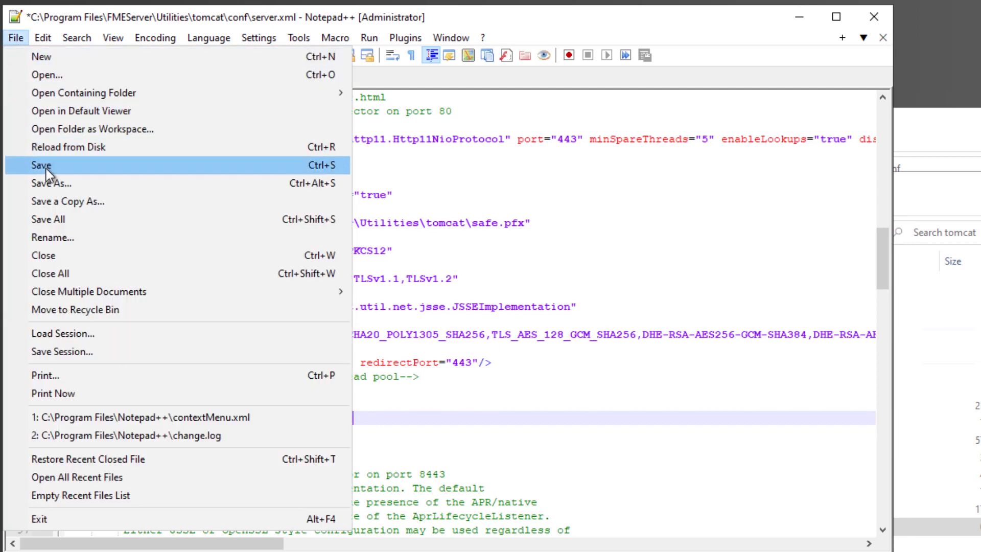
left_click(42, 165)
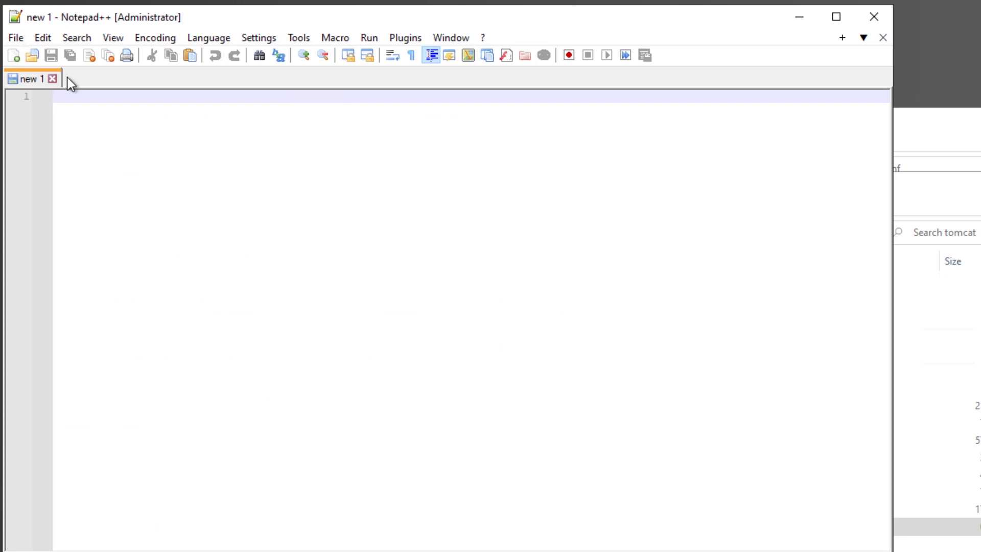
mouse_move(17, 37)
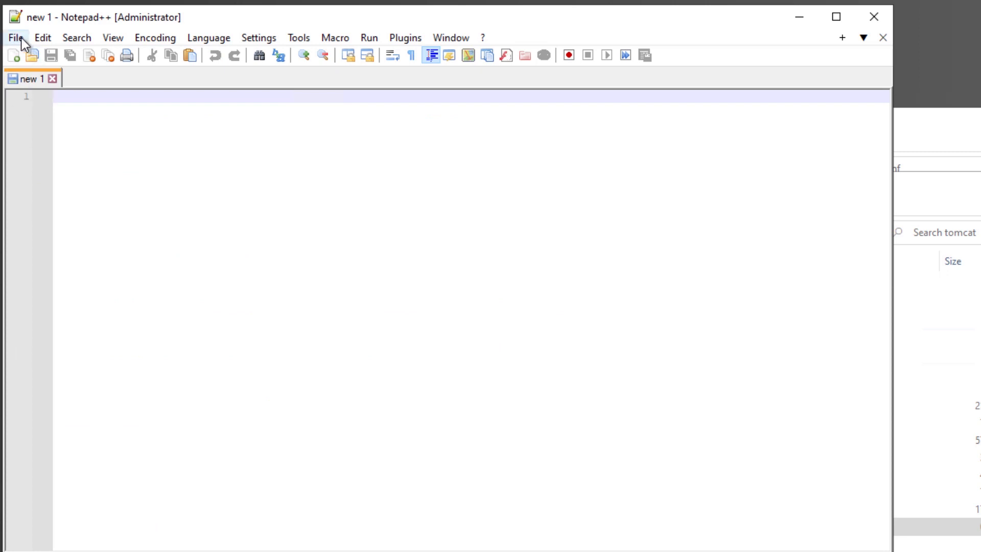
left_click(29, 55)
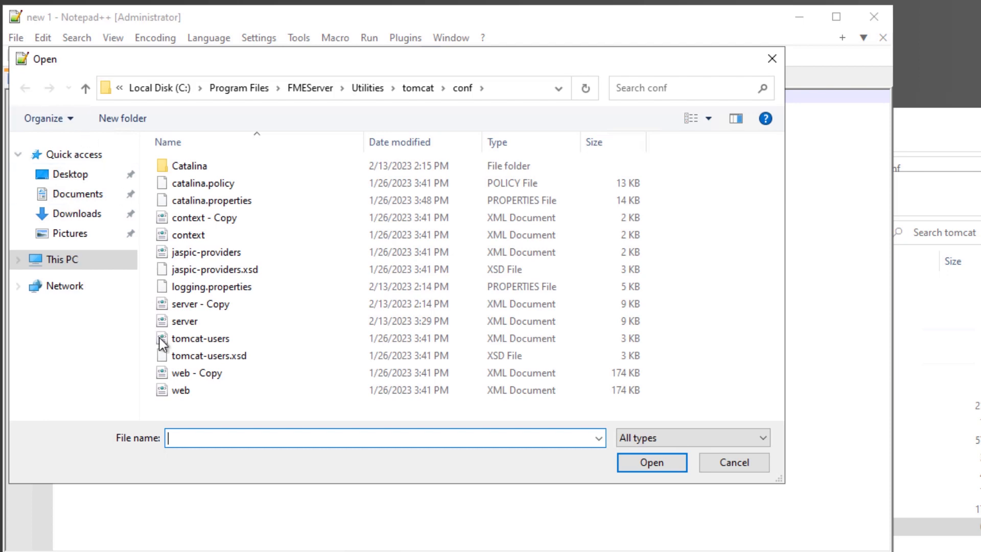
left_click(181, 390)
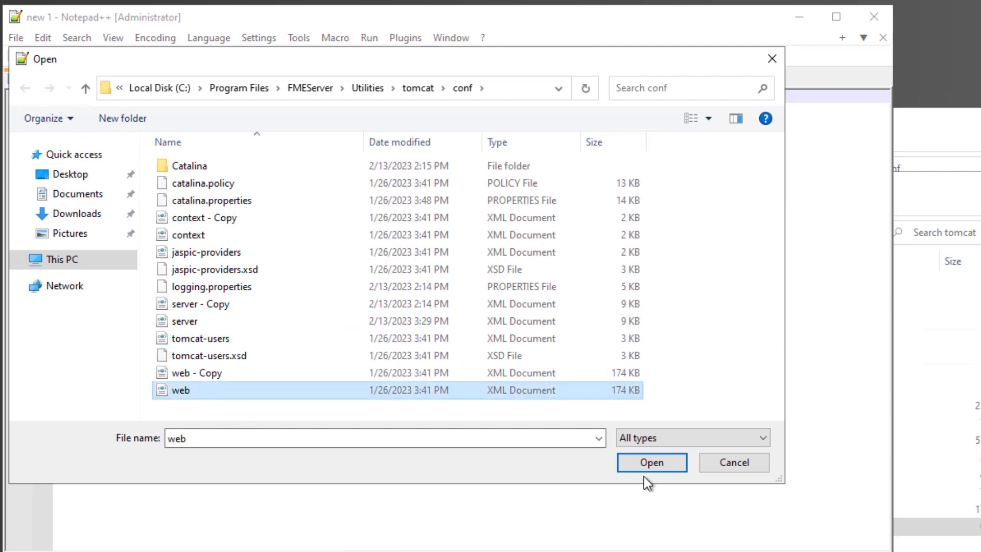
left_click(651, 463)
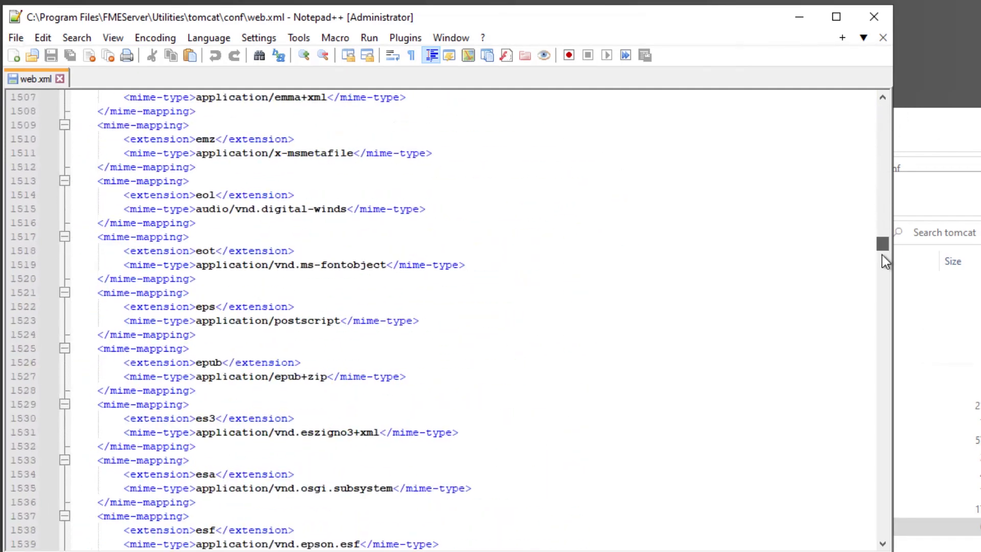
- Paste an HTTPSOnly security-constraint with CONFIDENTIAL transport before </web-app>
scroll("down", 3)
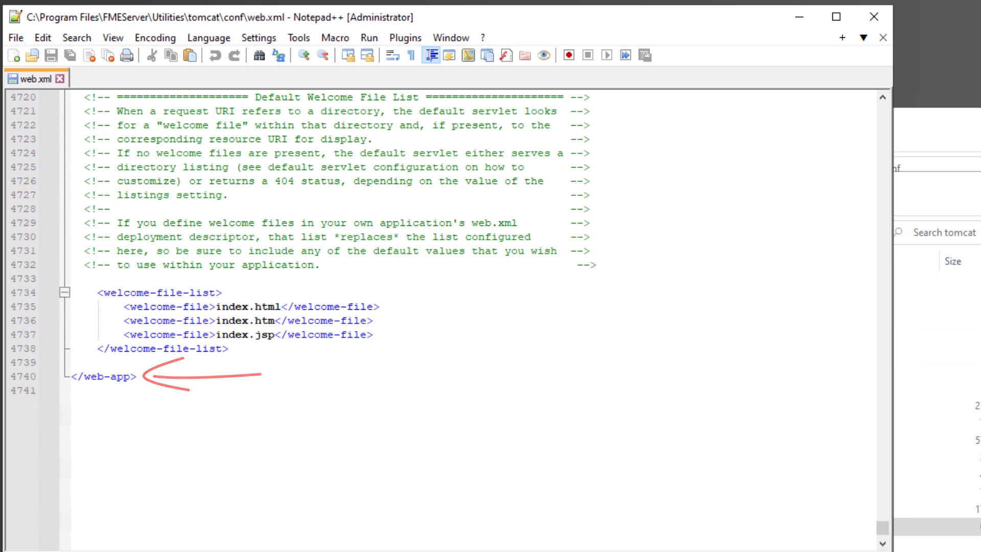
left_click(111, 362)
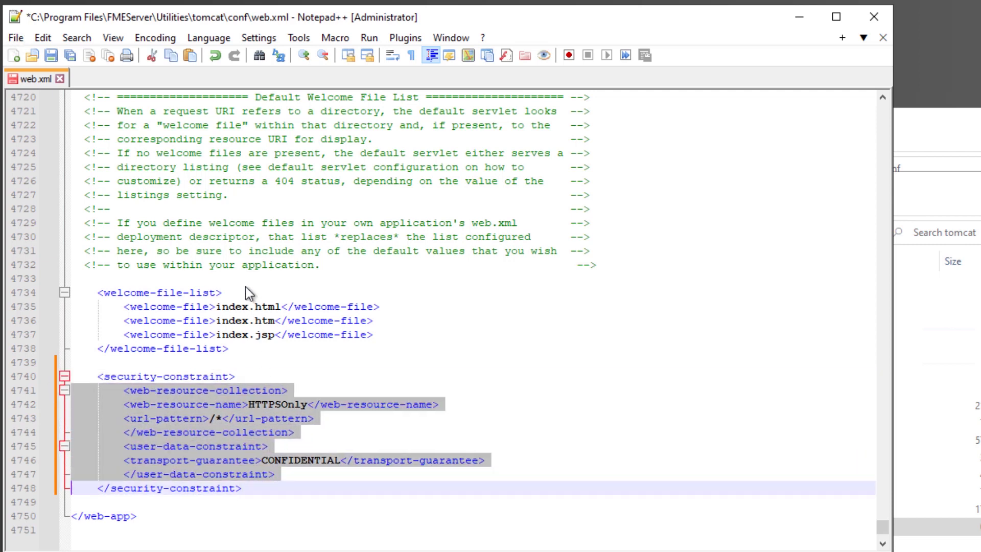
left_click(248, 278)
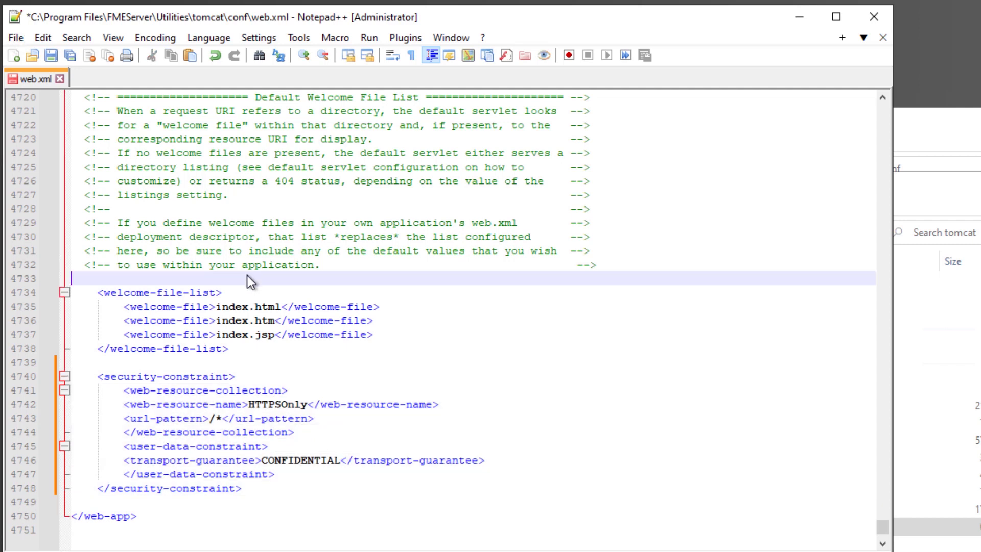
left_click(15, 37)
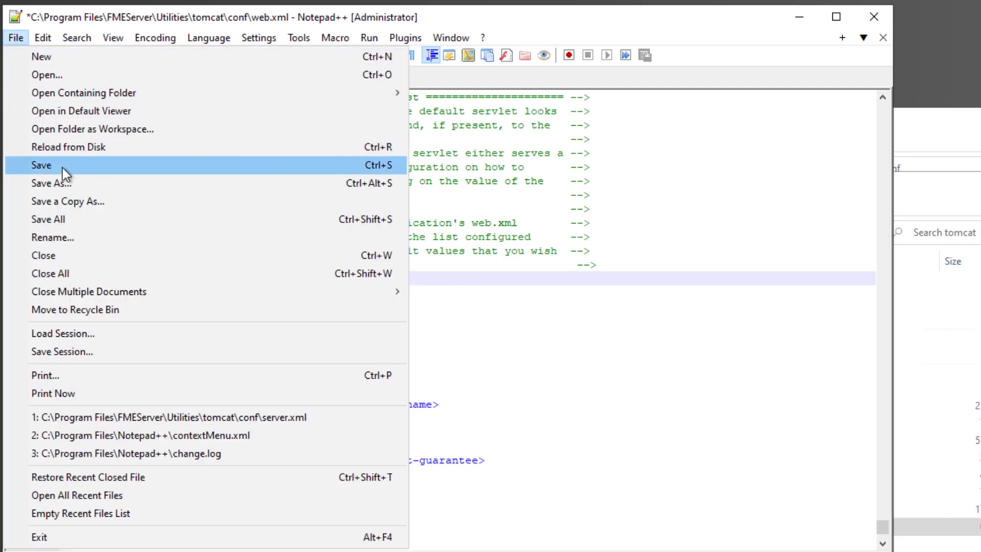
- Save web.xml and open context.xml from the conf folder
left_click(41, 165)
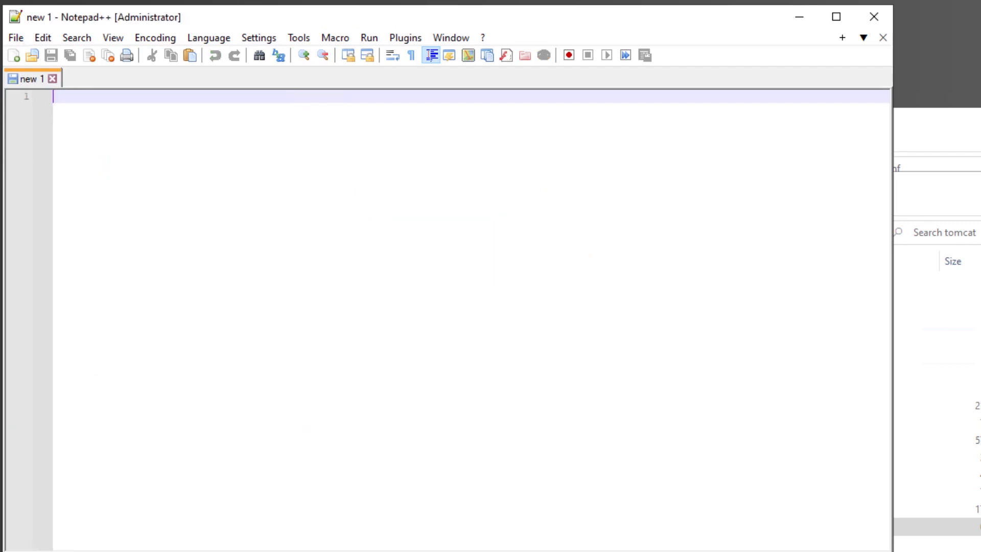
left_click(15, 37)
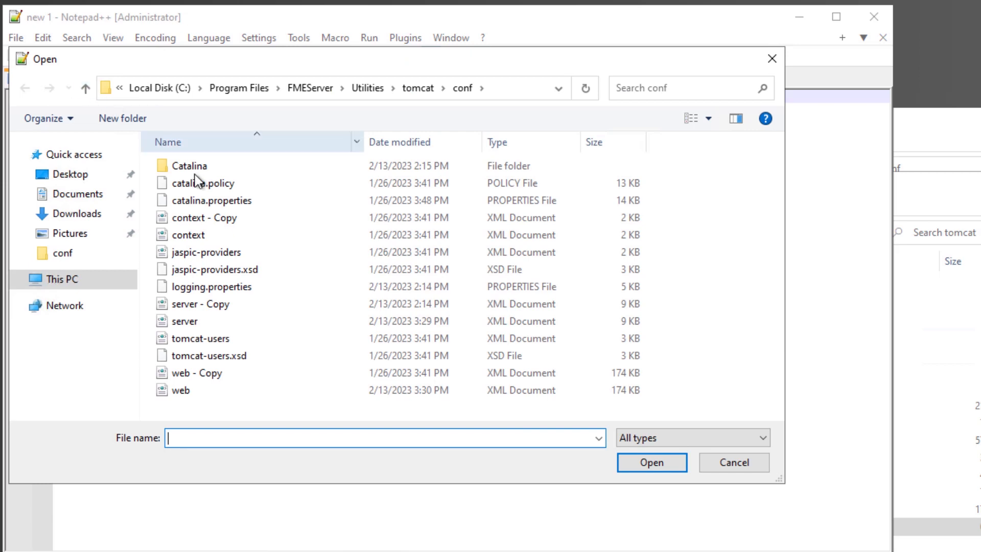
left_click(188, 235)
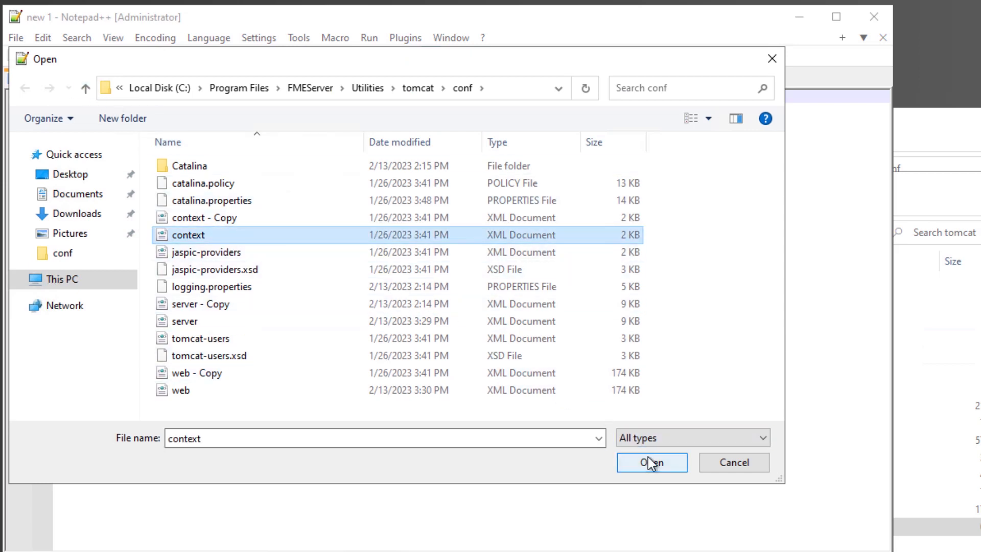
left_click(650, 462)
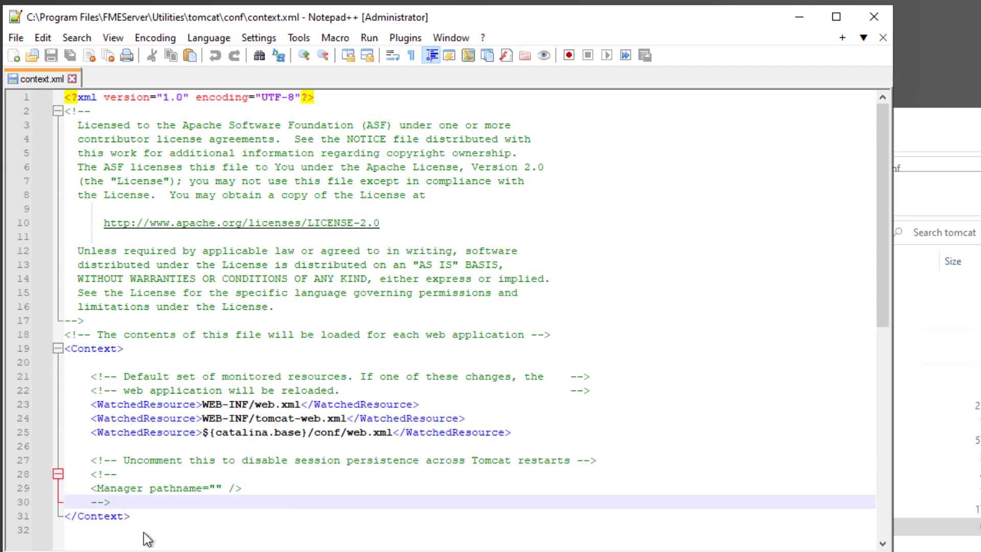
- Add the SSLAuthenticator Valve line to context.xml and save it
type("<Valve className=\"org.apache.catalina.authenticator.SSLAuthenticator\" disableProxyCaching=\"false\" />")
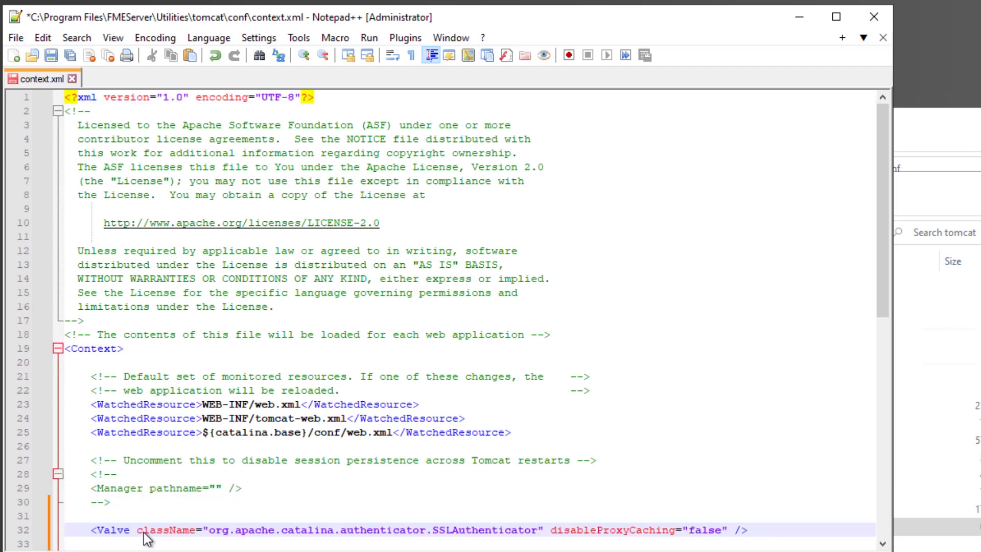
scroll("down", 3)
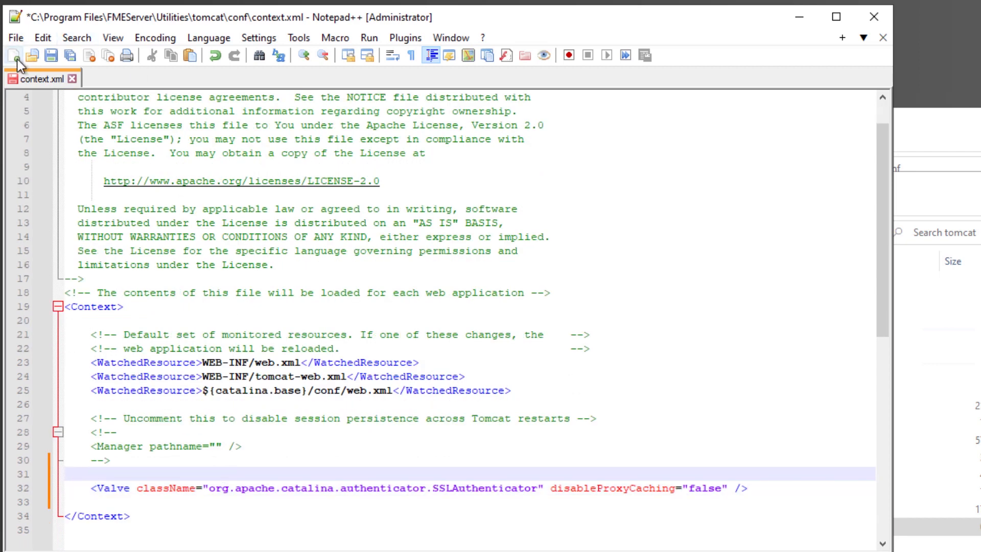
left_click(52, 55)
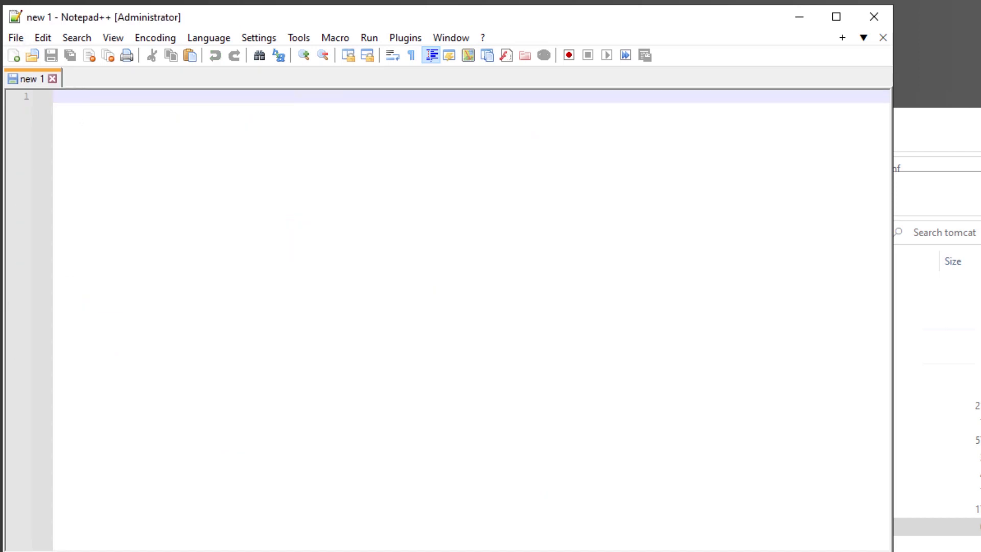
- Open fmeServerConfig.txt from C:\Program Files\FMEServer\Server
left_click(14, 37)
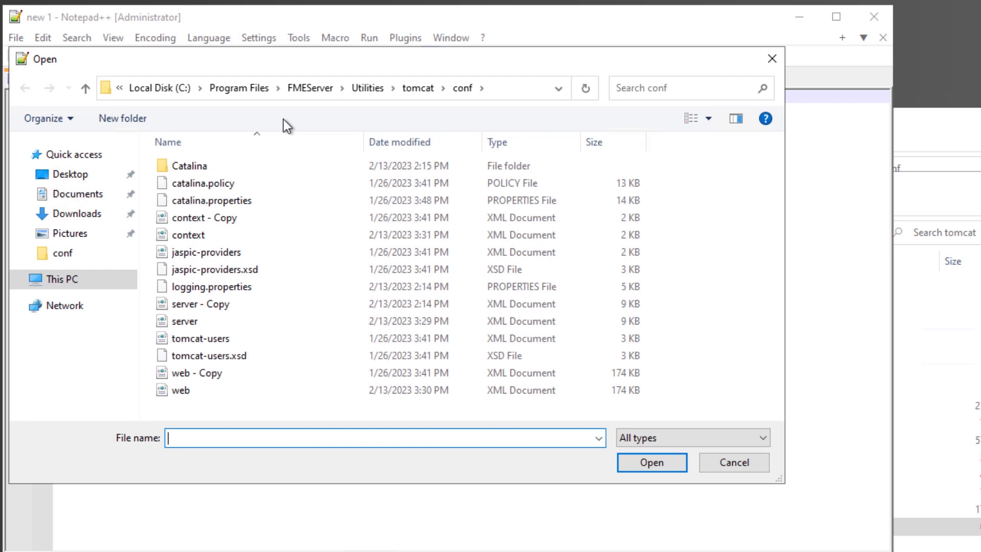
left_click(316, 87)
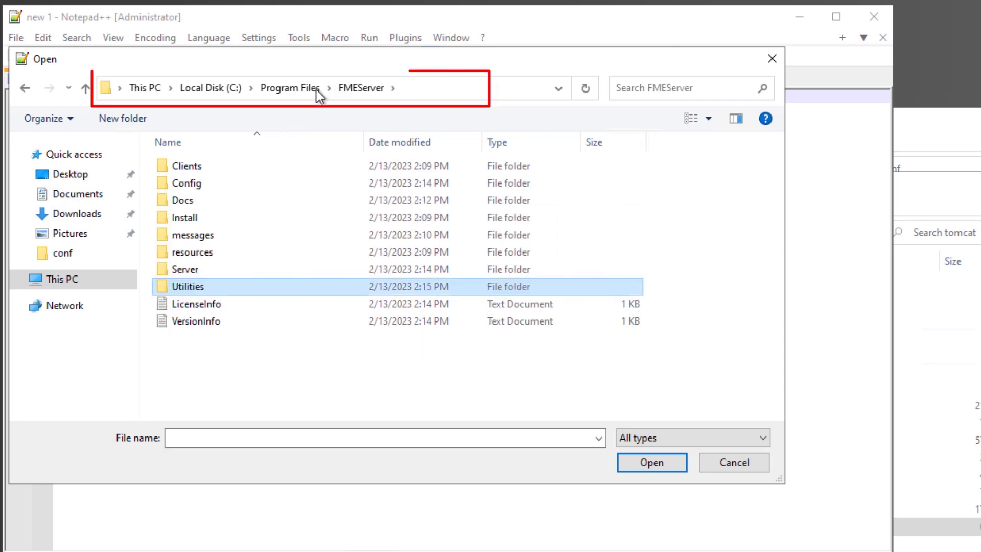
double_click(186, 270)
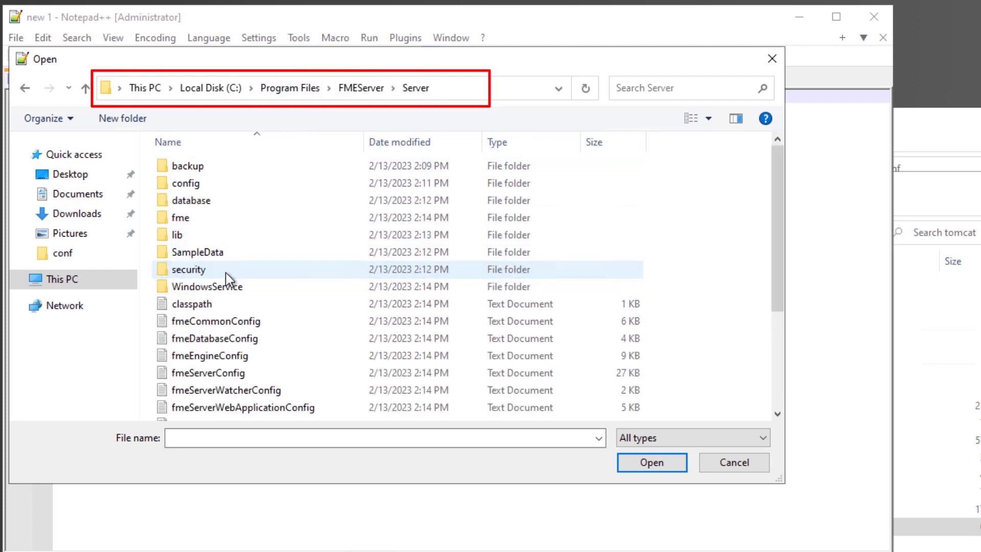
left_click(217, 321)
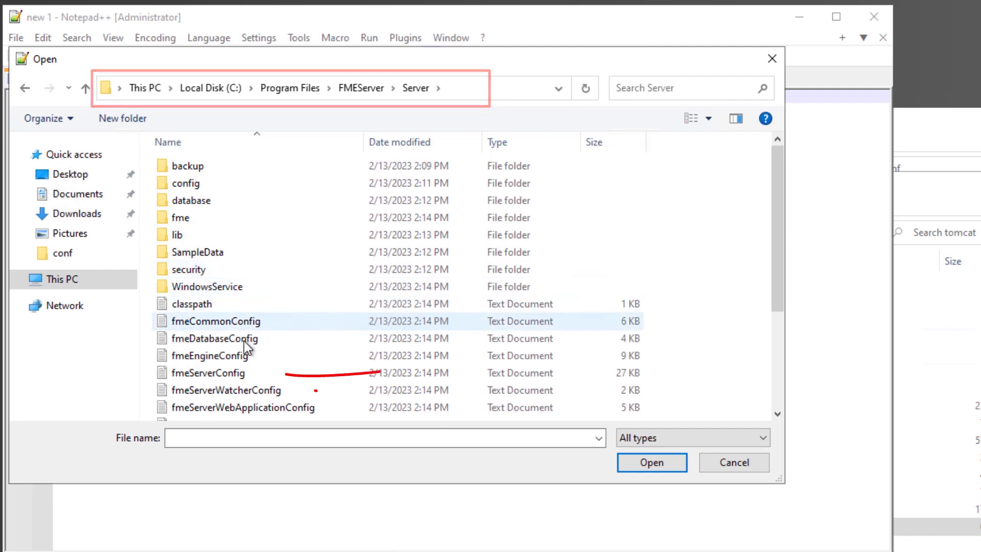
left_click(203, 373)
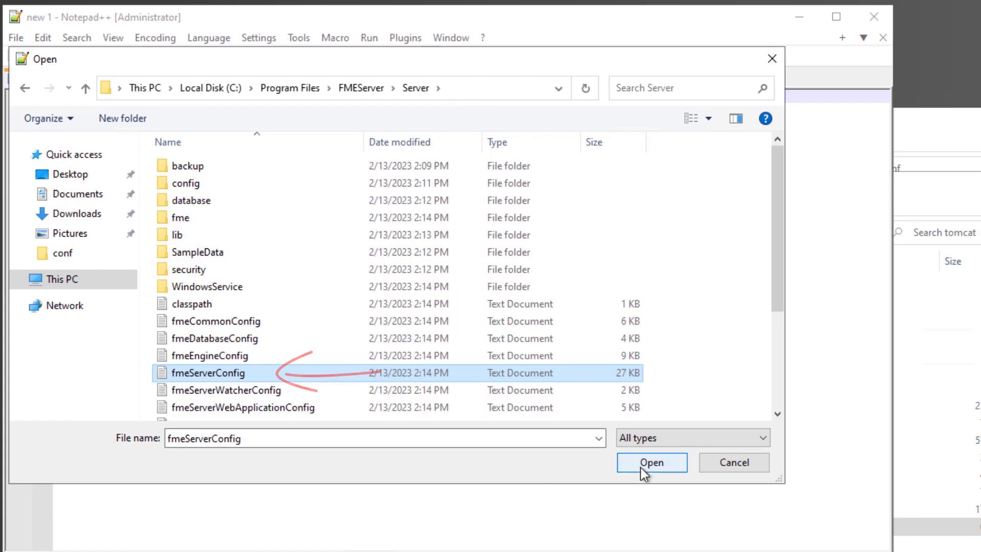
left_click(651, 462)
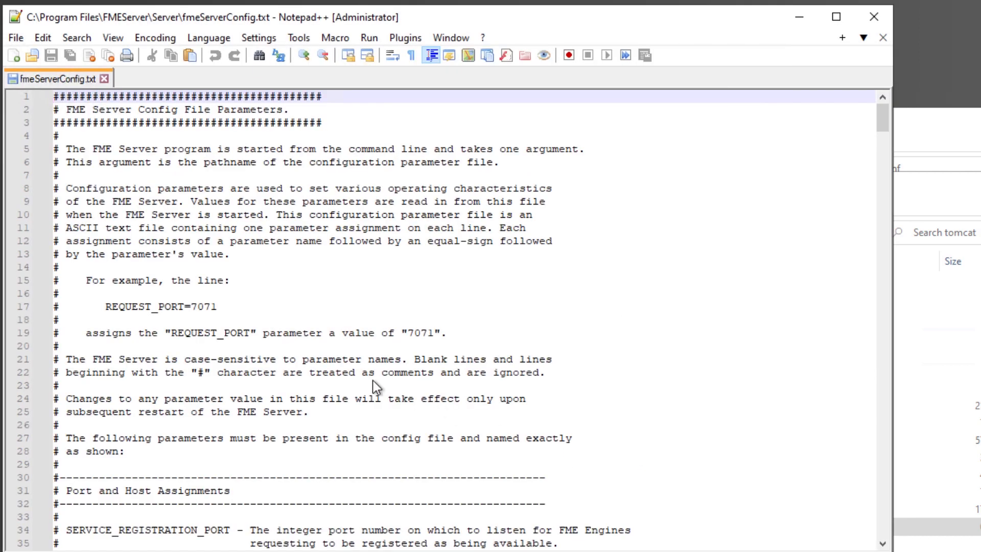
key("Ctrl+f")
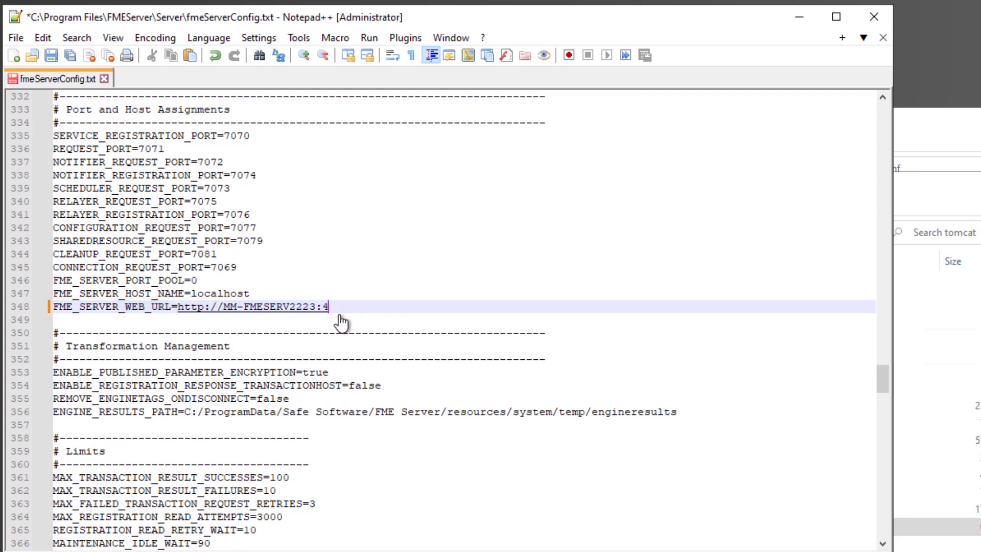
type("43")
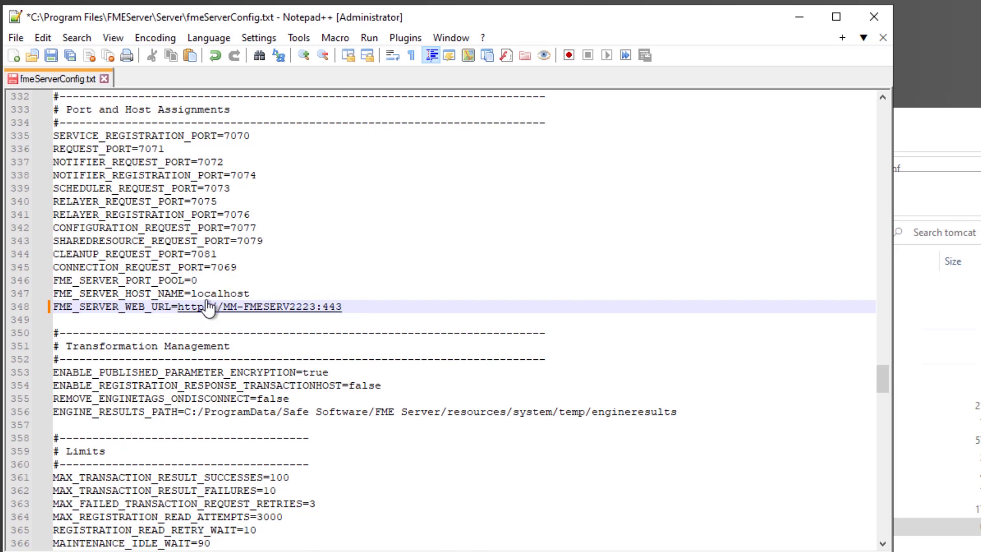
type("s")
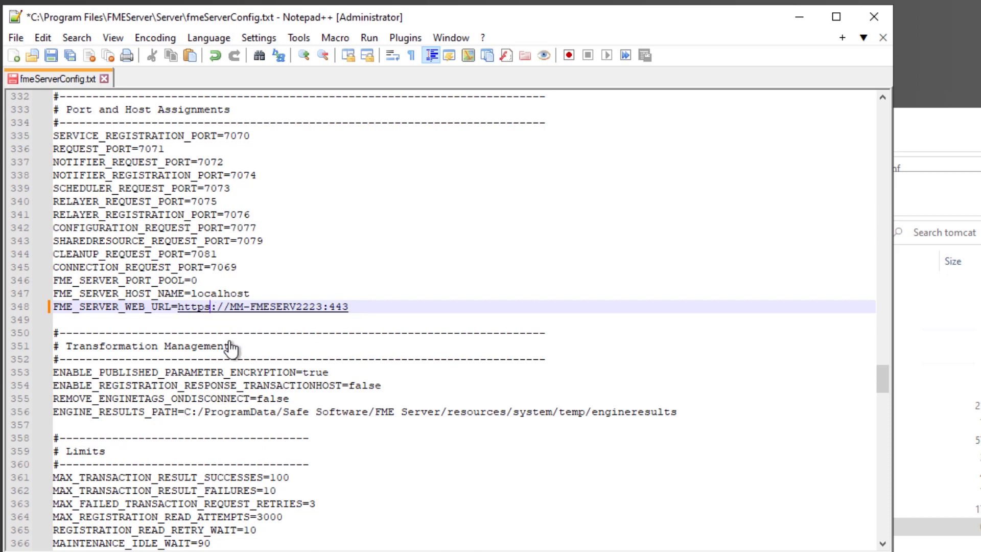
left_click(15, 38)
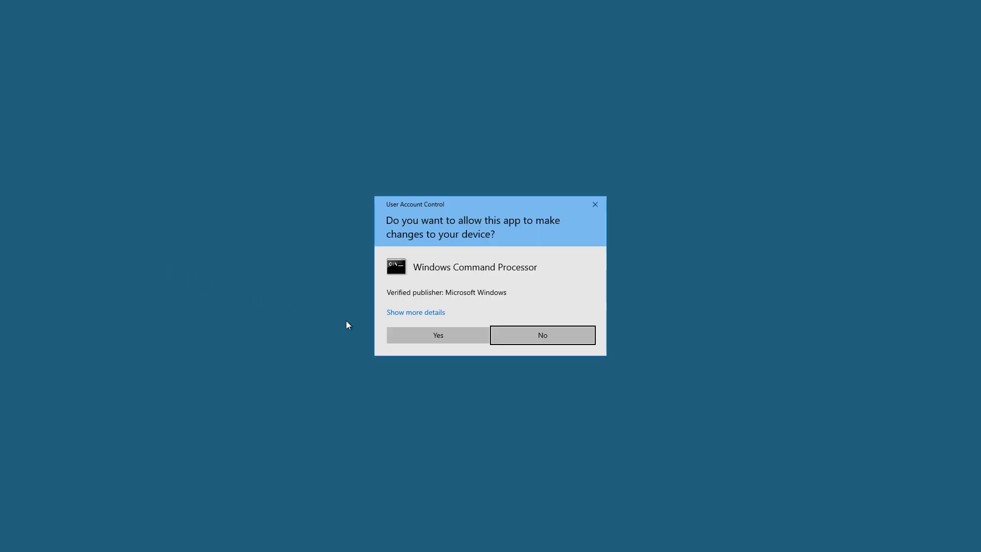
- Answer Yes to the User Account Control prompt for Windows Command Processor
left_click(437, 335)
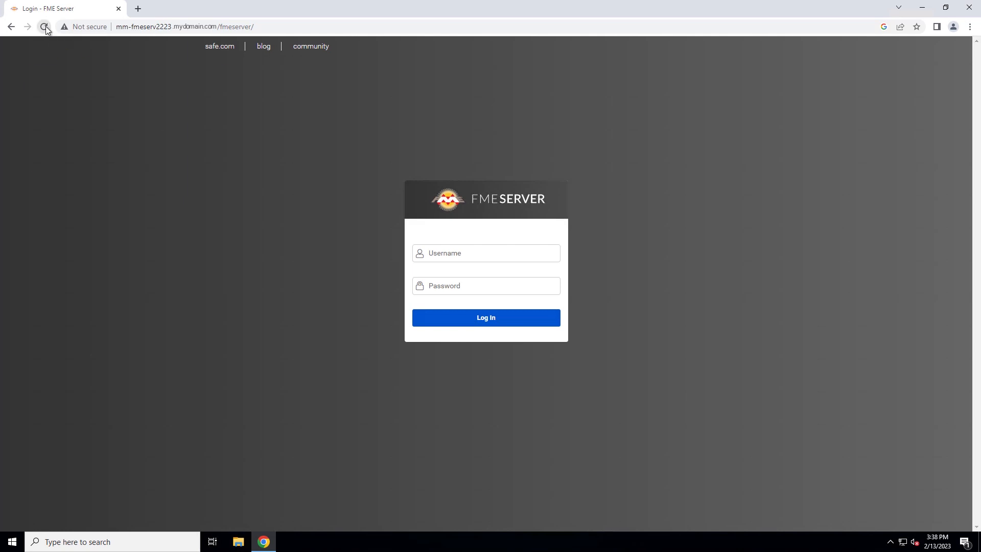
- Reload the FME Server login page and confirm in site information that the connection is secure
left_click(45, 27)
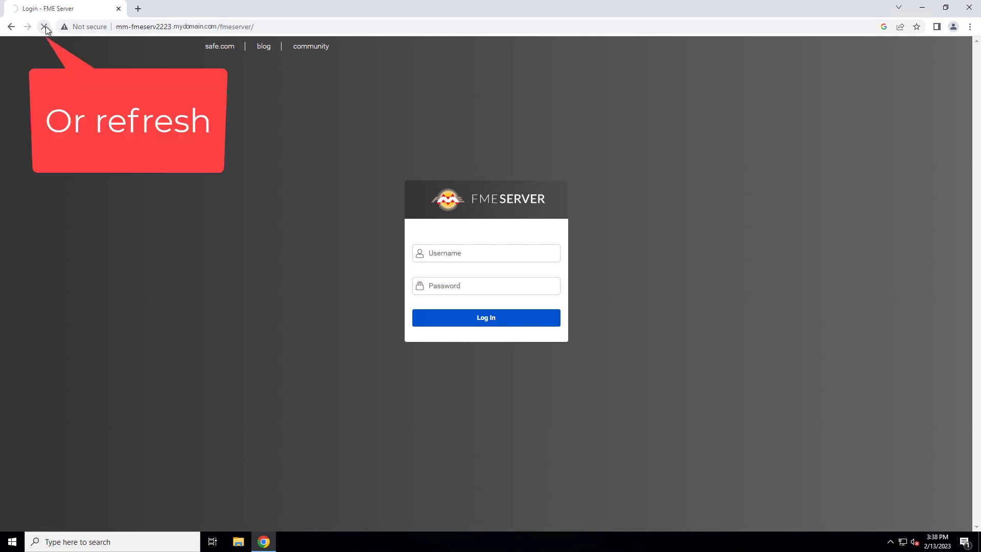
left_click(45, 26)
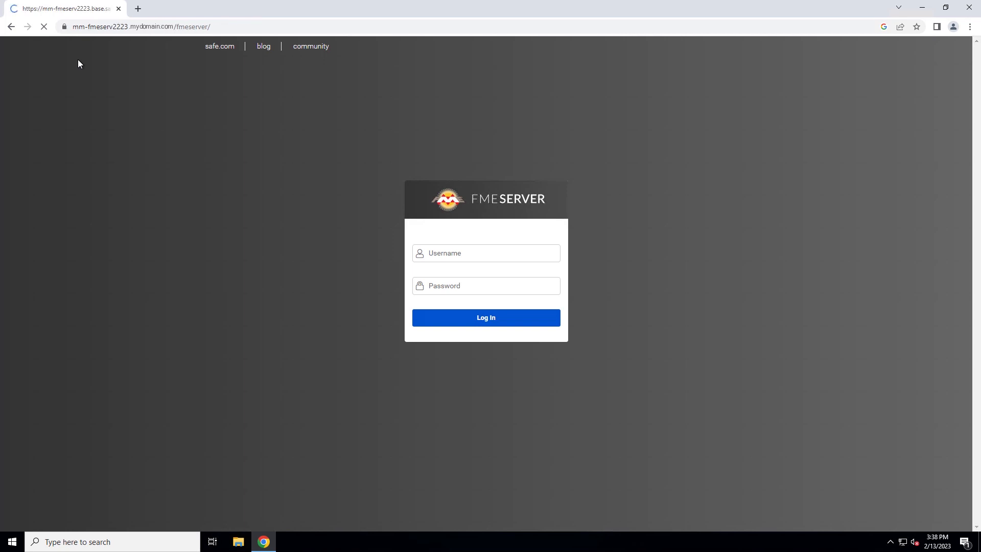
left_click(486, 317)
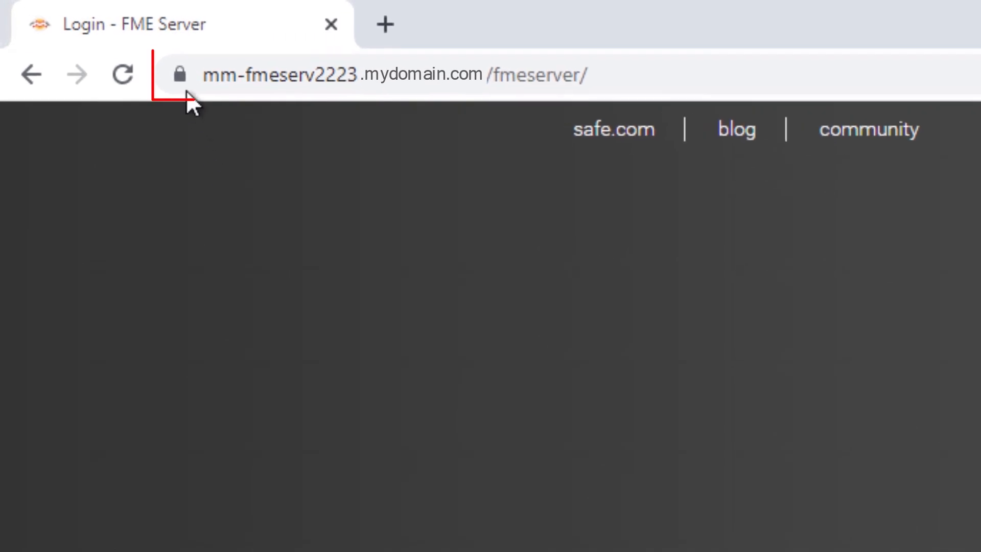
left_click(179, 74)
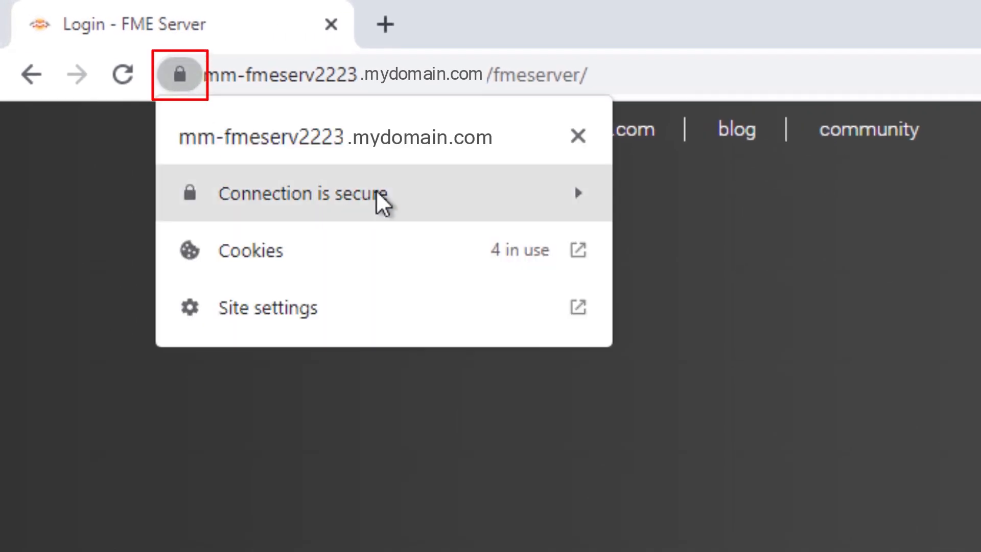
mouse_move(441, 207)
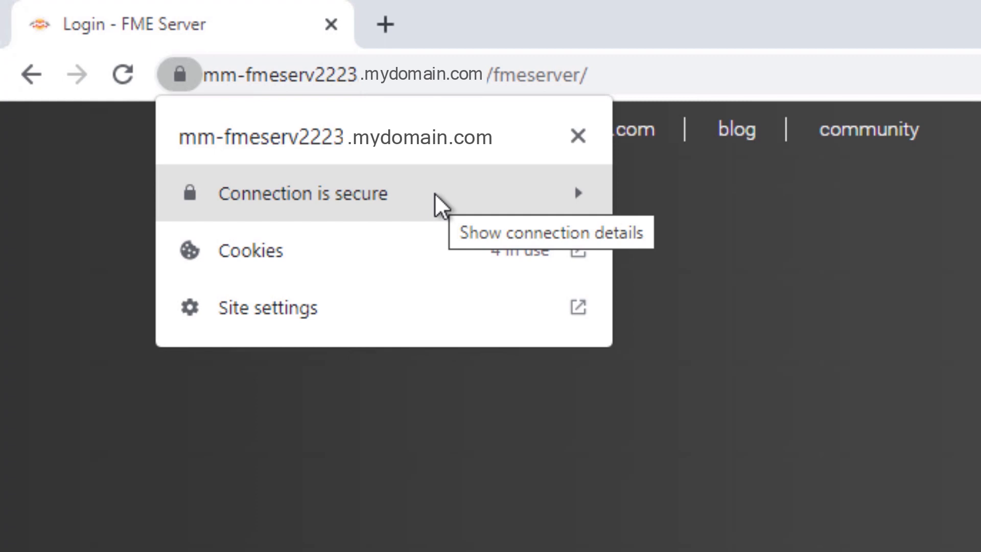
left_click(302, 193)
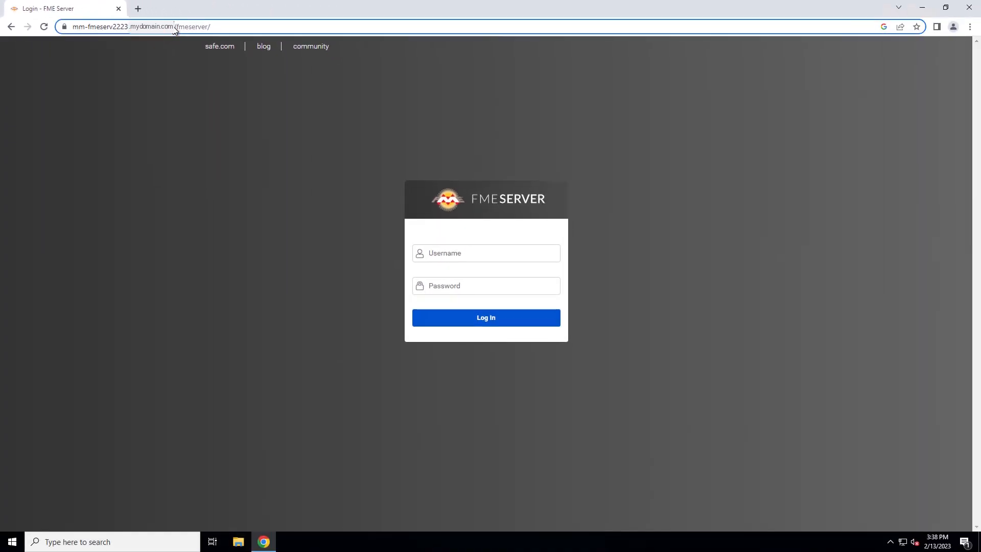
left_click(151, 26)
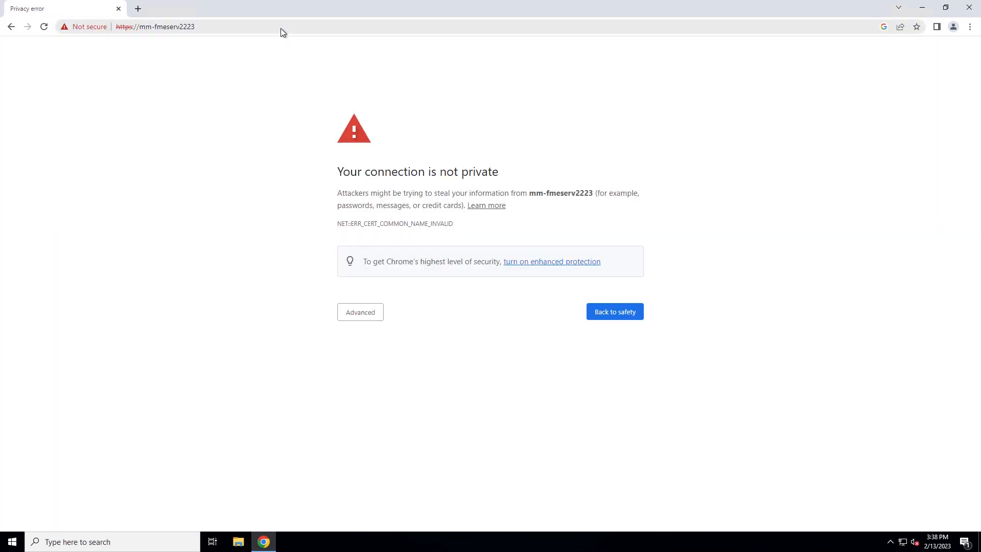
left_click(154, 26)
type(".mydomain.com")
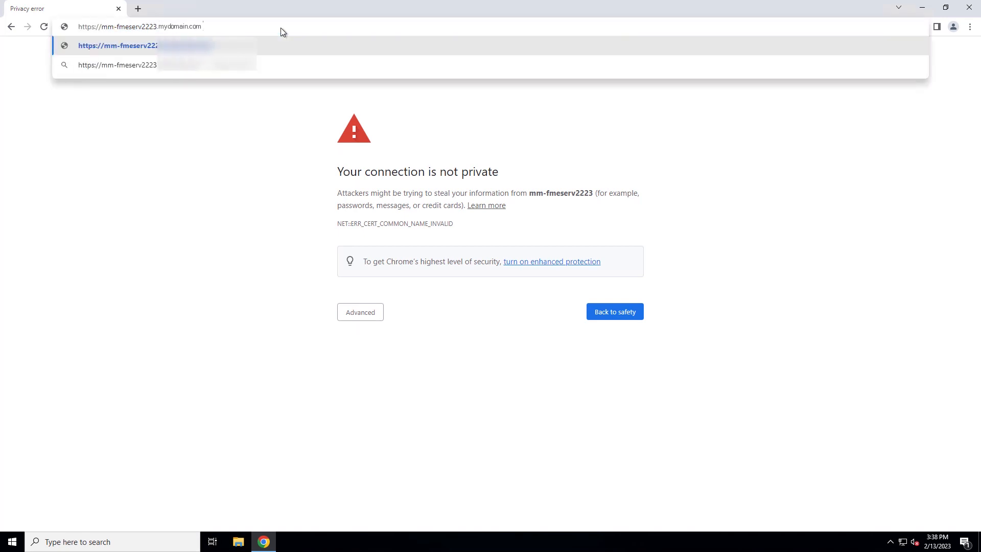
left_click(117, 45)
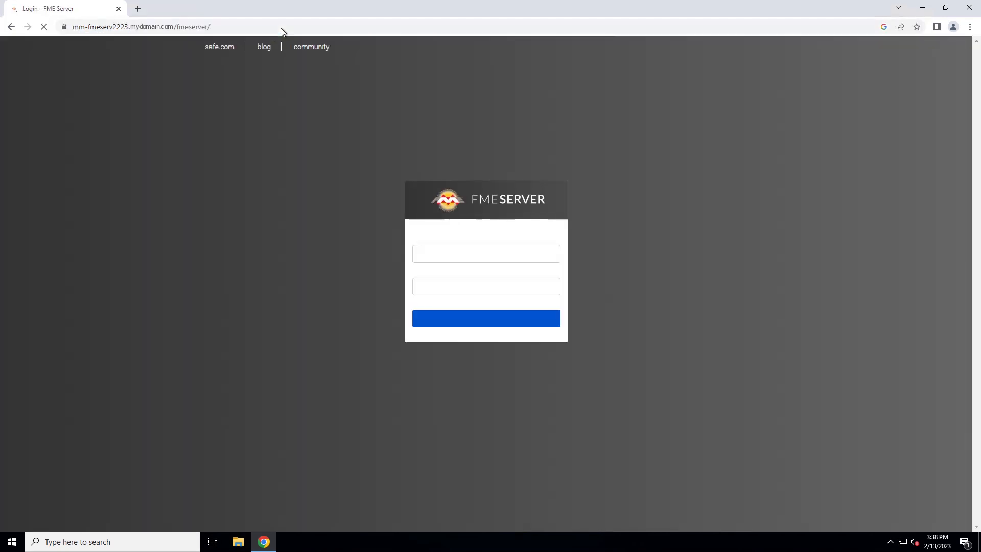
left_click(63, 26)
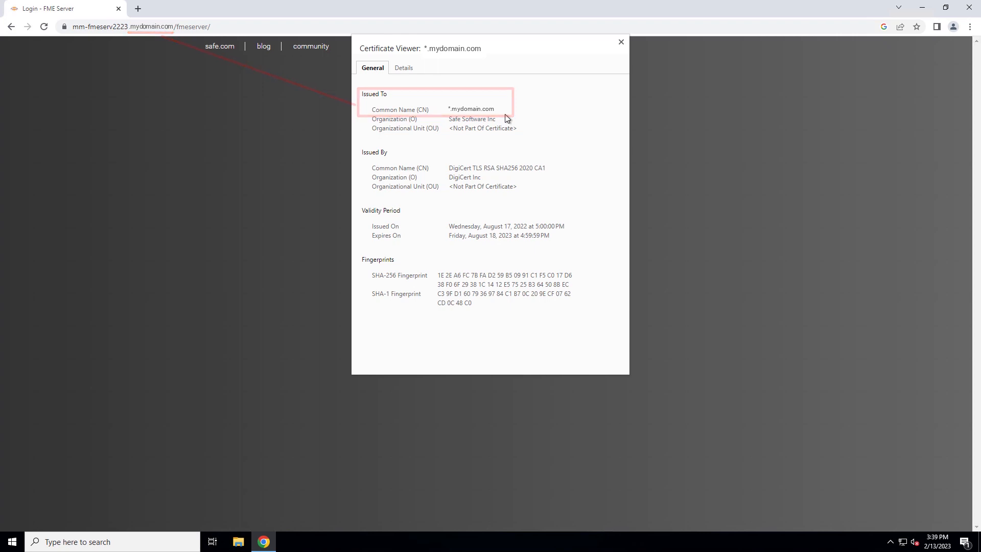
- Close the certificate viewer and log in to FME Server with the account credentials
left_click(620, 42)
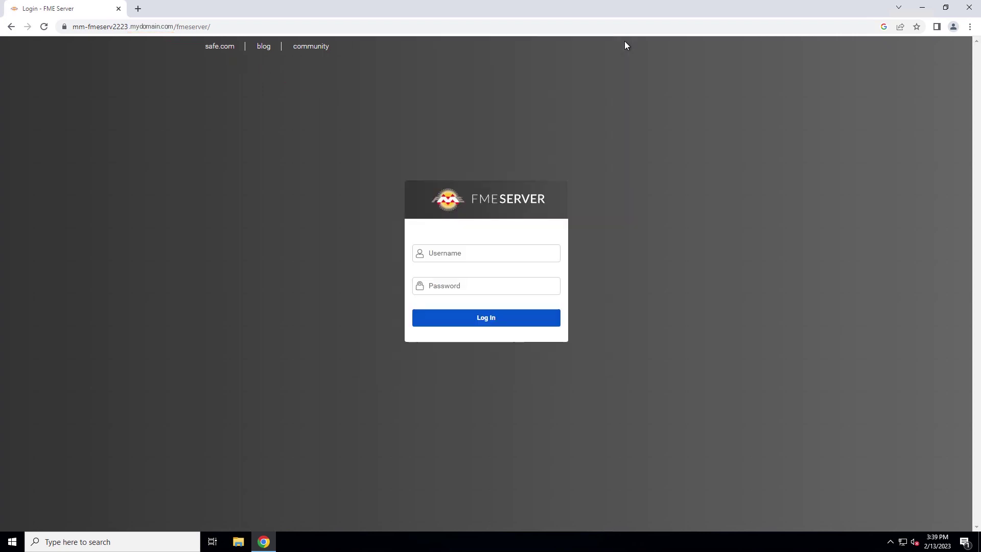
left_click(486, 317)
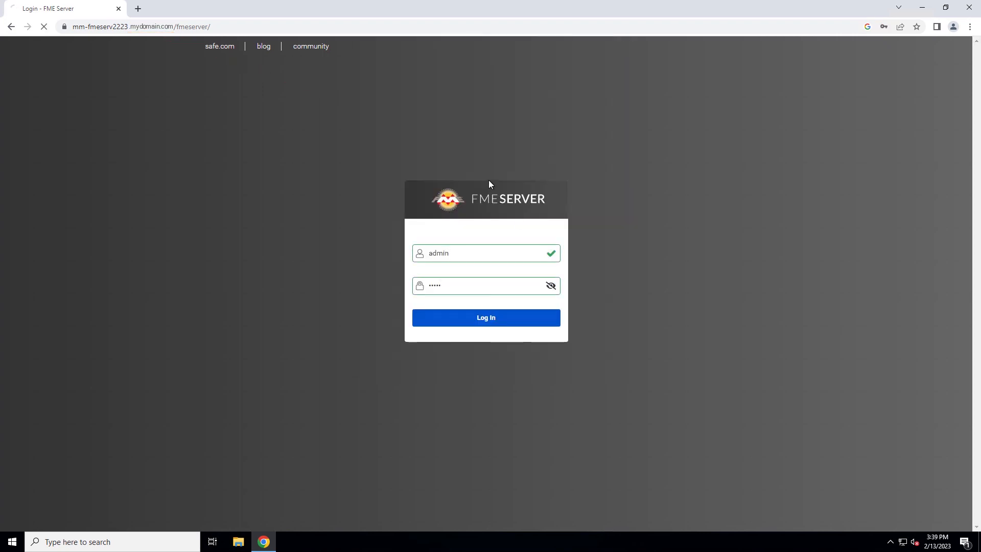
left_click(485, 318)
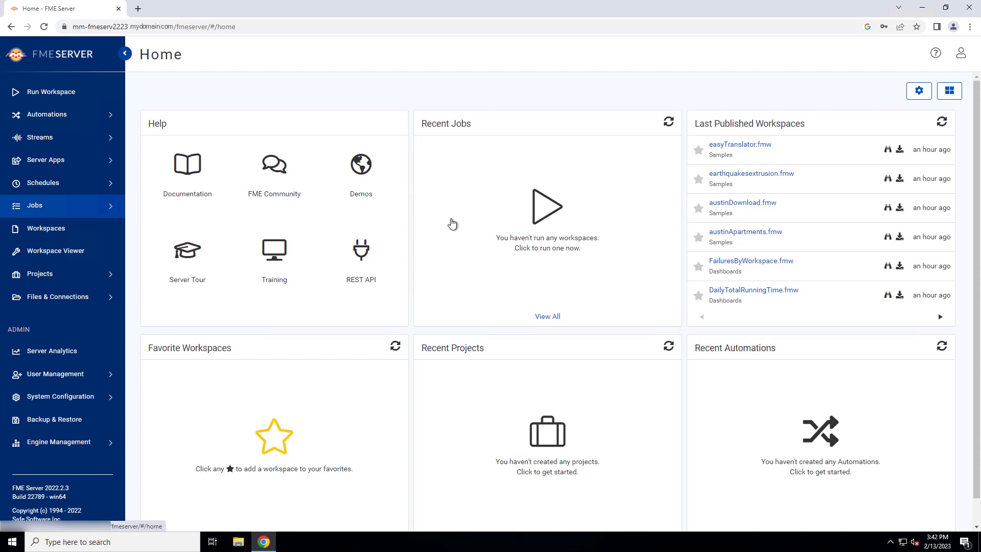
mouse_move(103, 396)
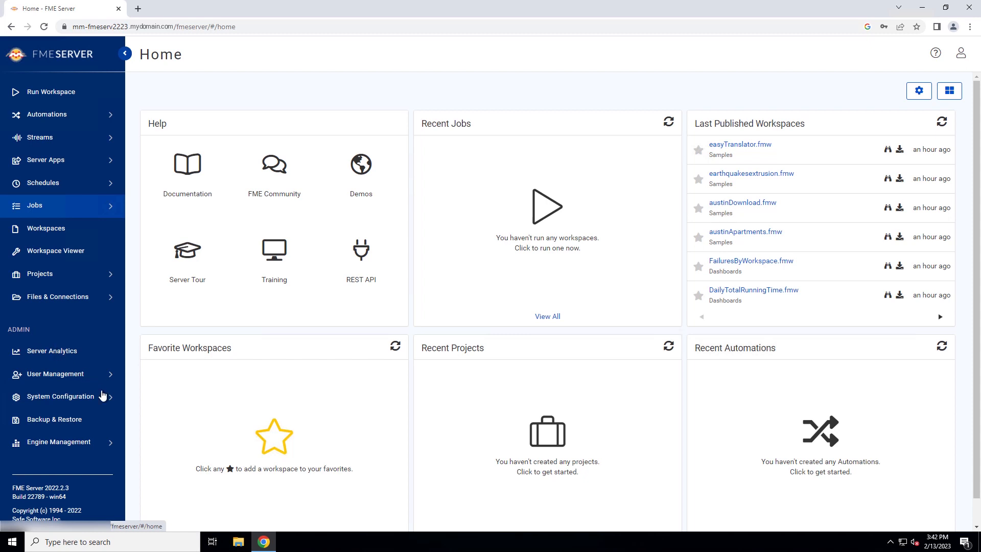
- Change all Network & Email service hosts to mm-fmeserv2223.mydomain.com with https URLs
left_click(60, 396)
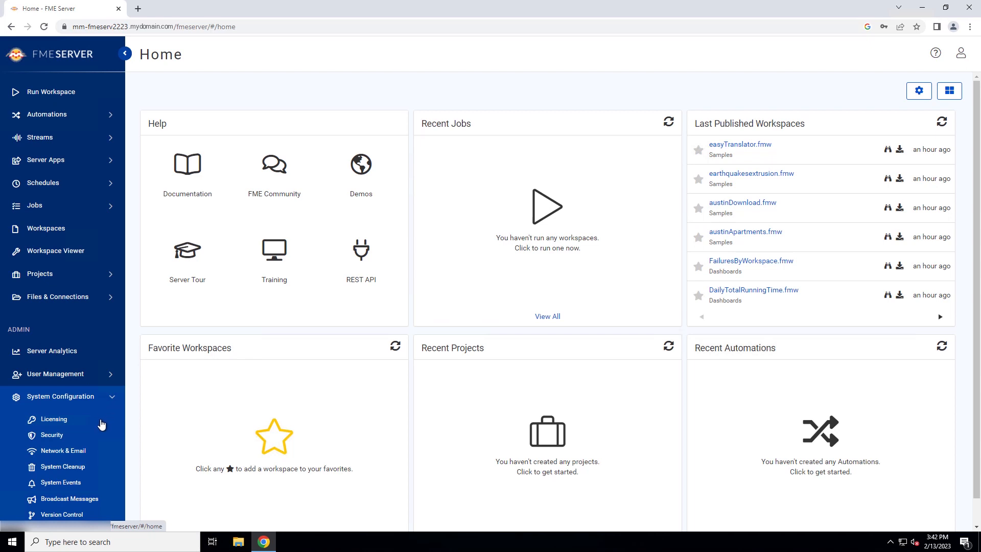
left_click(63, 451)
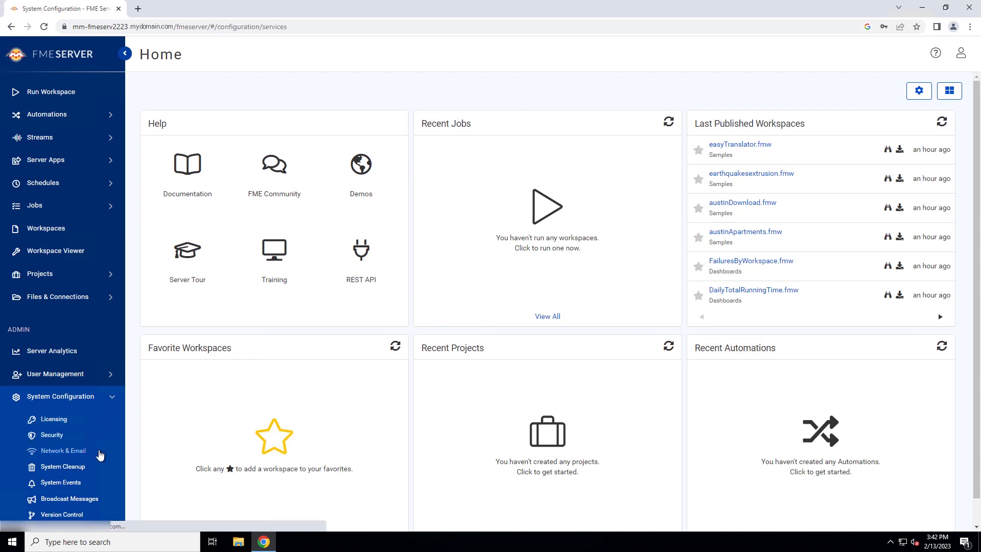
left_click(63, 451)
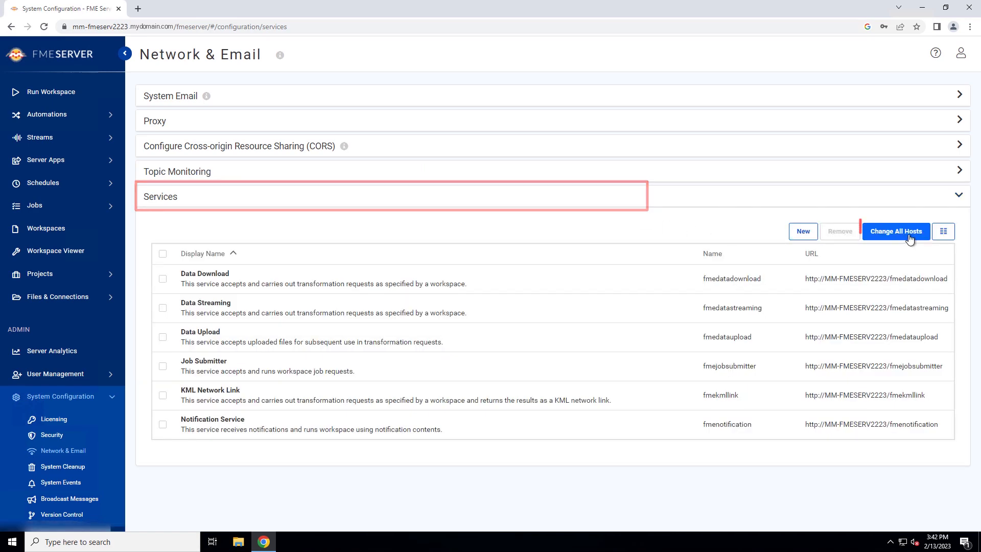
left_click(895, 231)
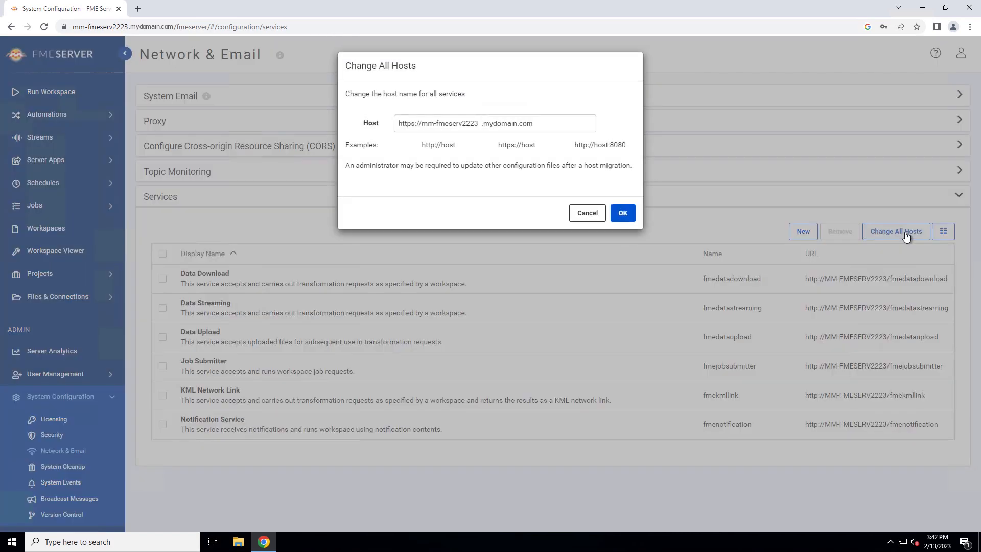
left_click(494, 123)
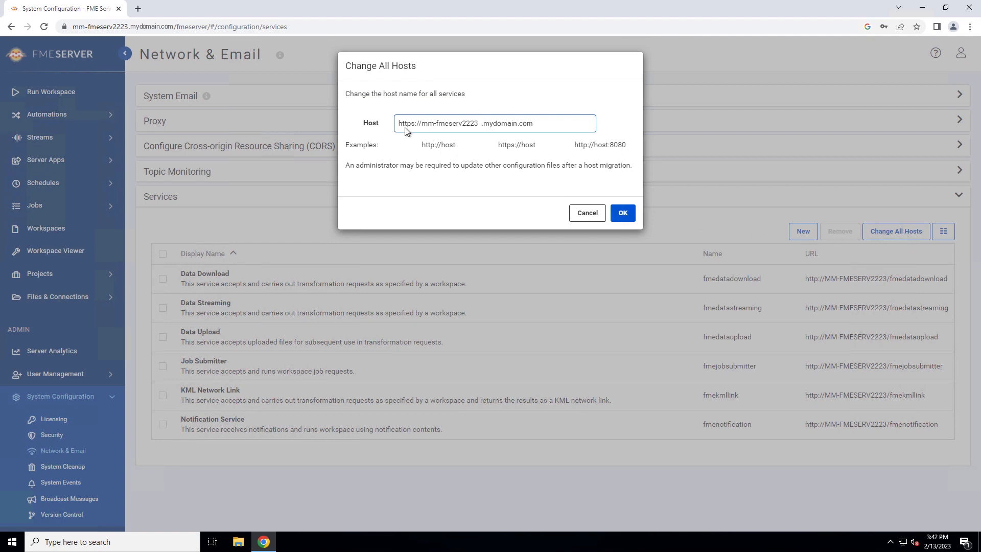
mouse_move(551, 136)
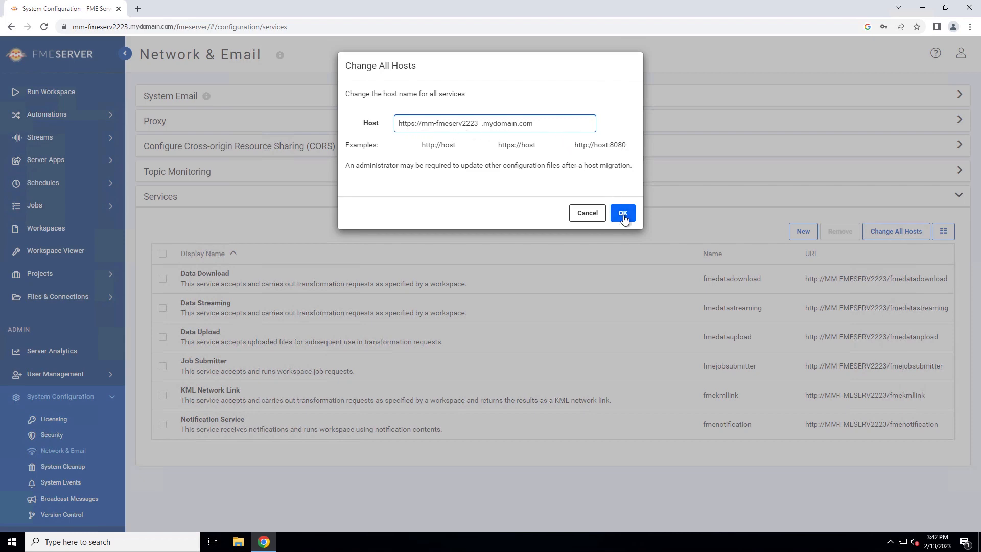
left_click(621, 212)
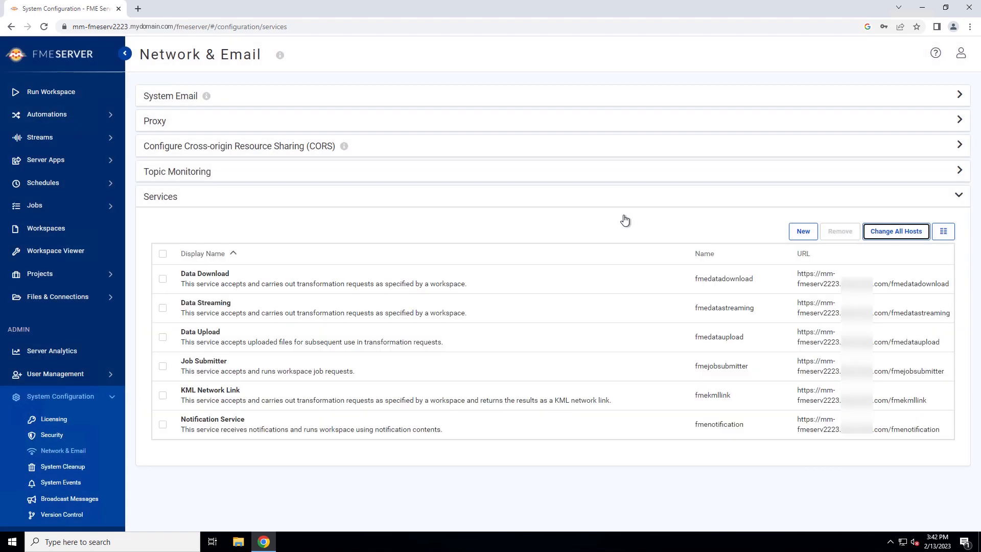
mouse_move(808, 283)
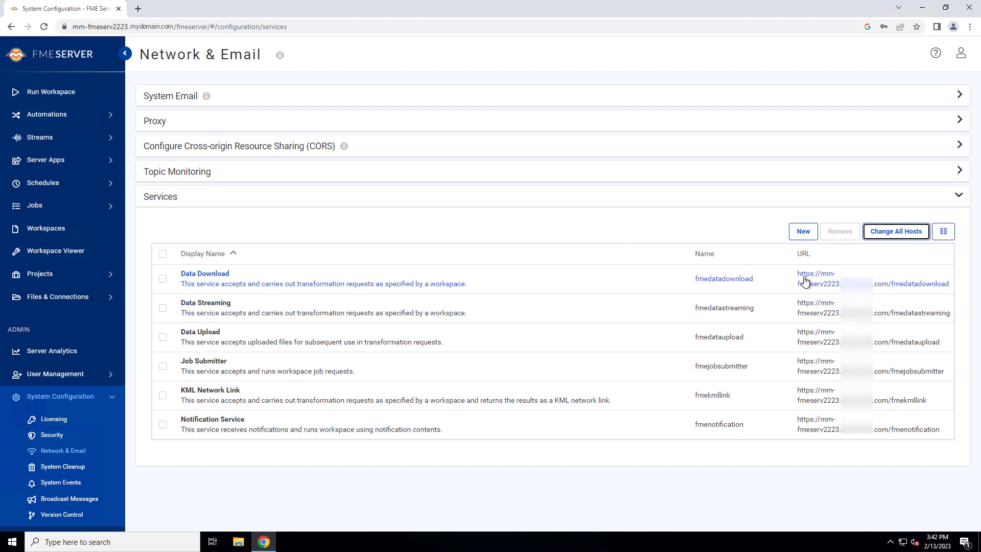
mouse_move(888, 293)
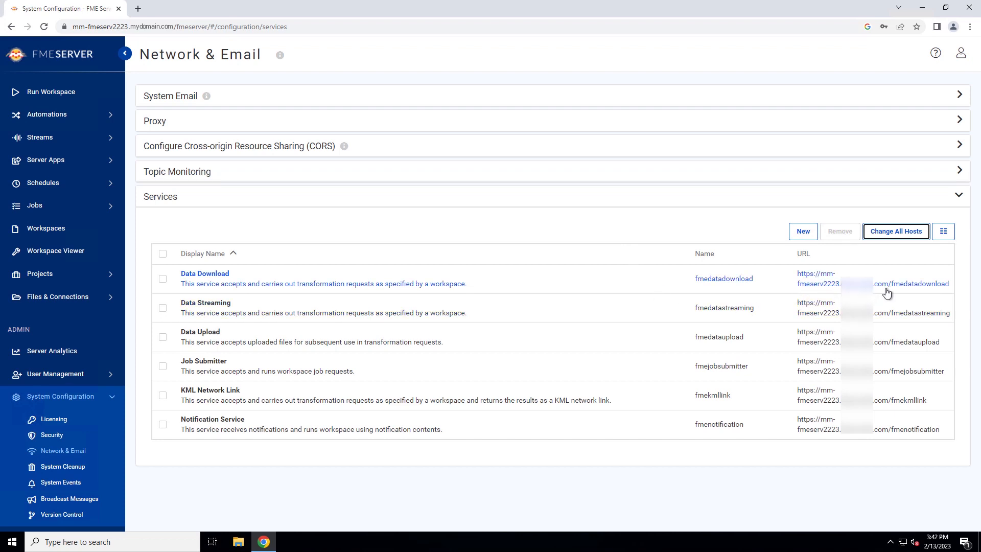
mouse_move(803, 399)
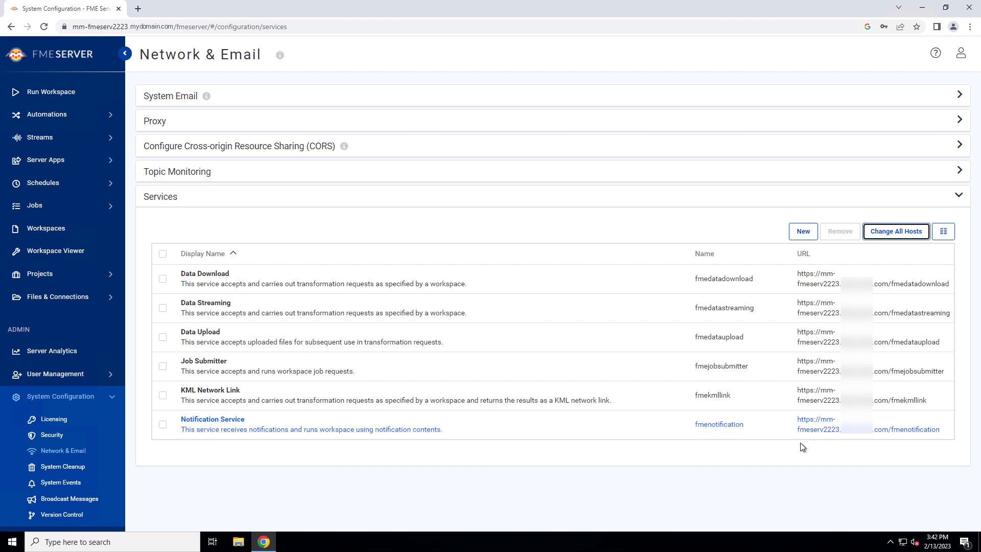
mouse_move(51, 174)
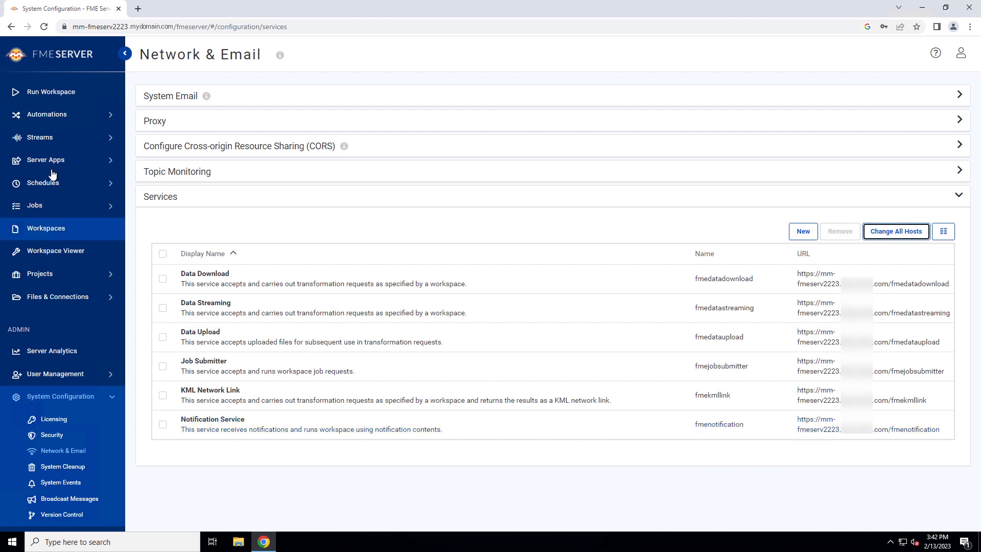
- Run Samples austinApartments.fmw with the Data Download service
left_click(50, 91)
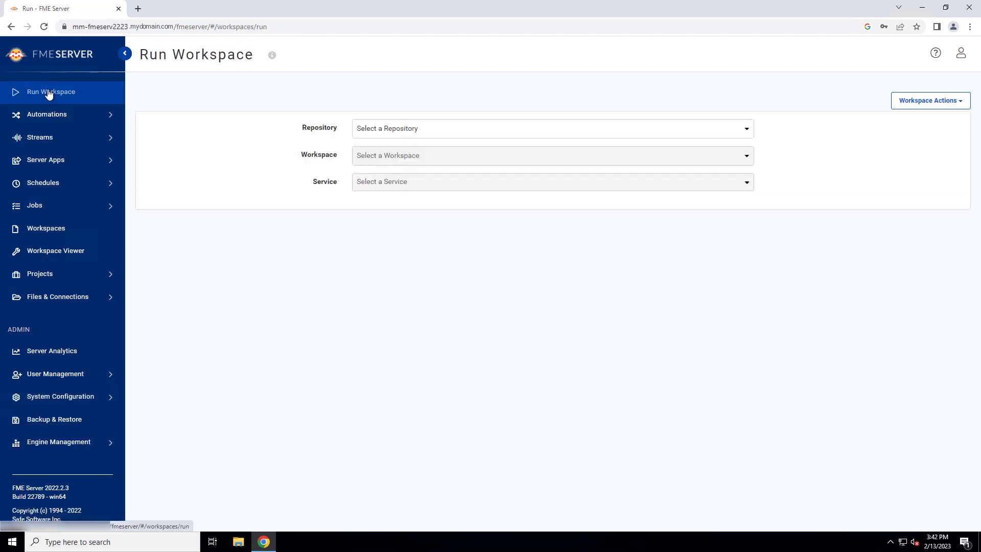
left_click(552, 129)
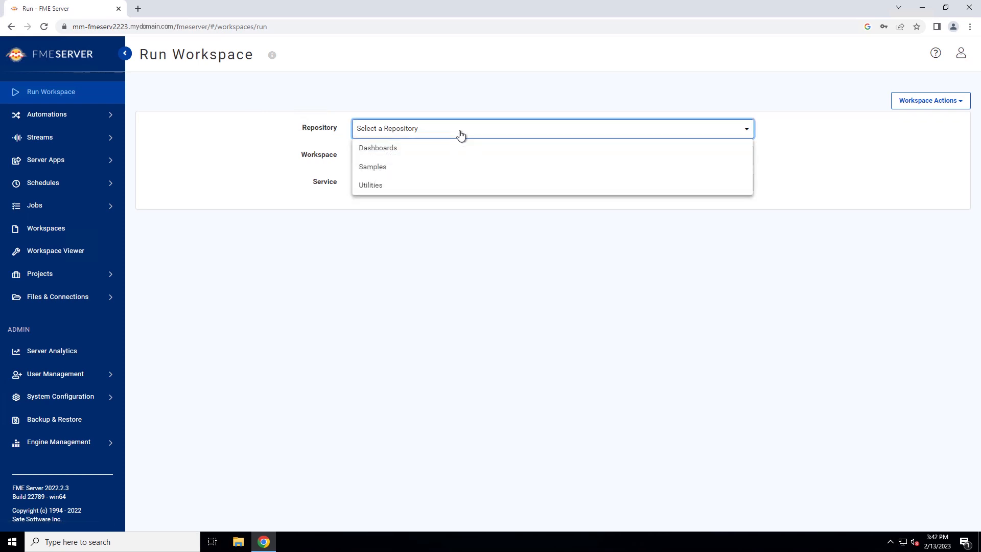
left_click(372, 166)
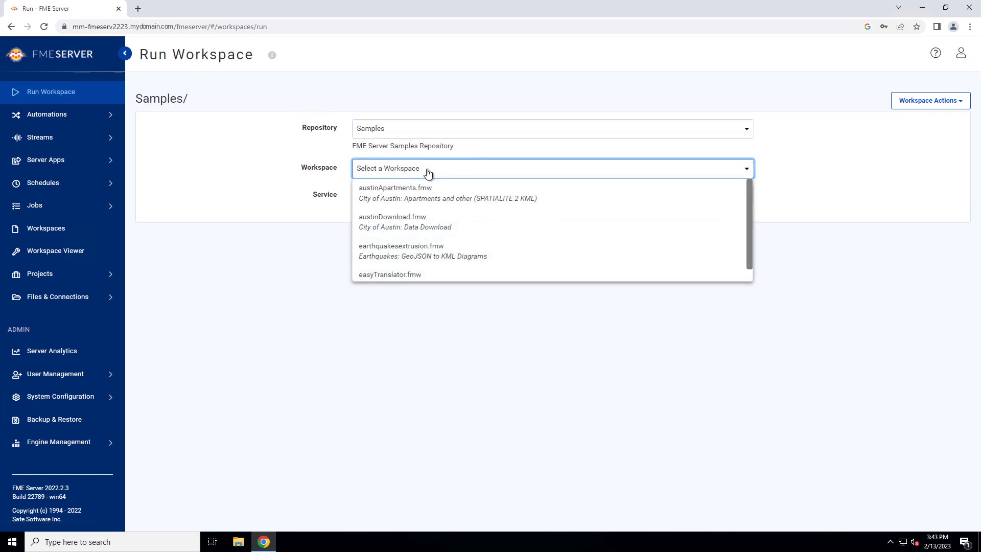
left_click(395, 188)
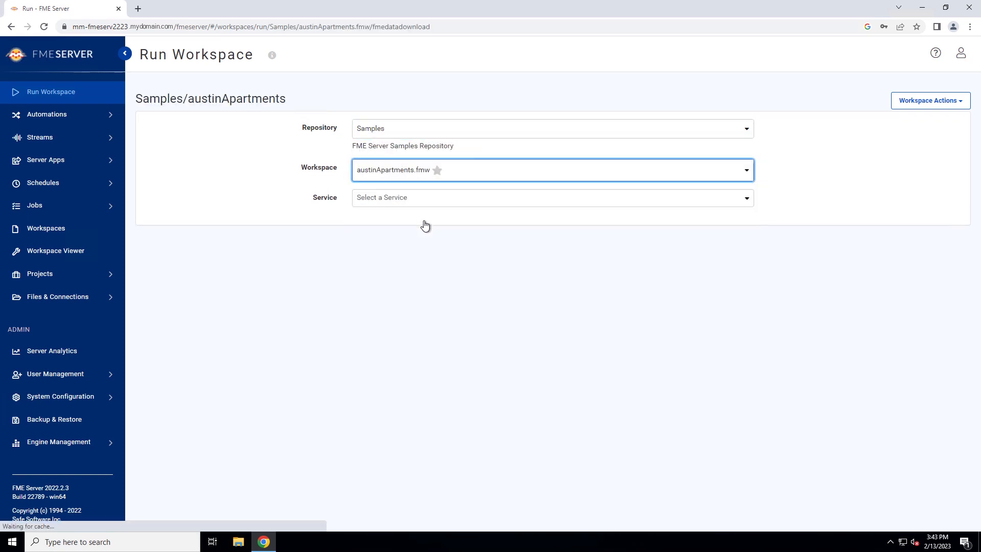
left_click(552, 197)
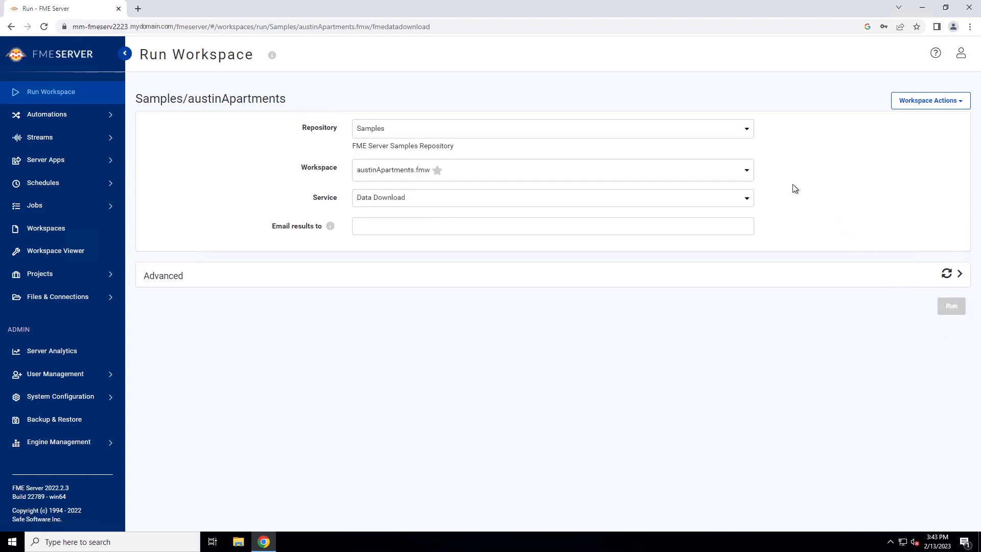
left_click(951, 306)
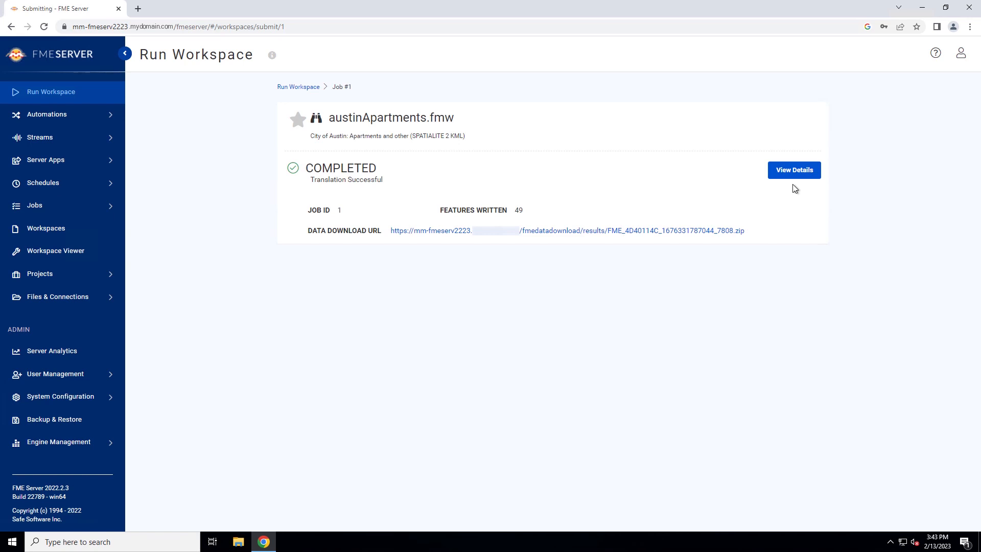
- Browse to C:\Program Files\FMEServer\Utilities\tomcat\webapps\fmeserver\WEB-INF\conf
left_click(237, 542)
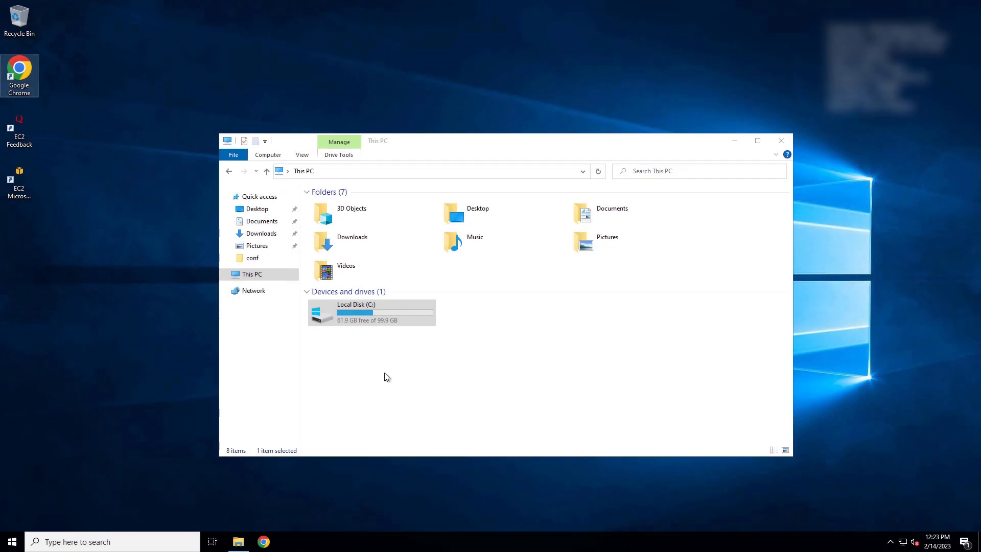
double_click(355, 312)
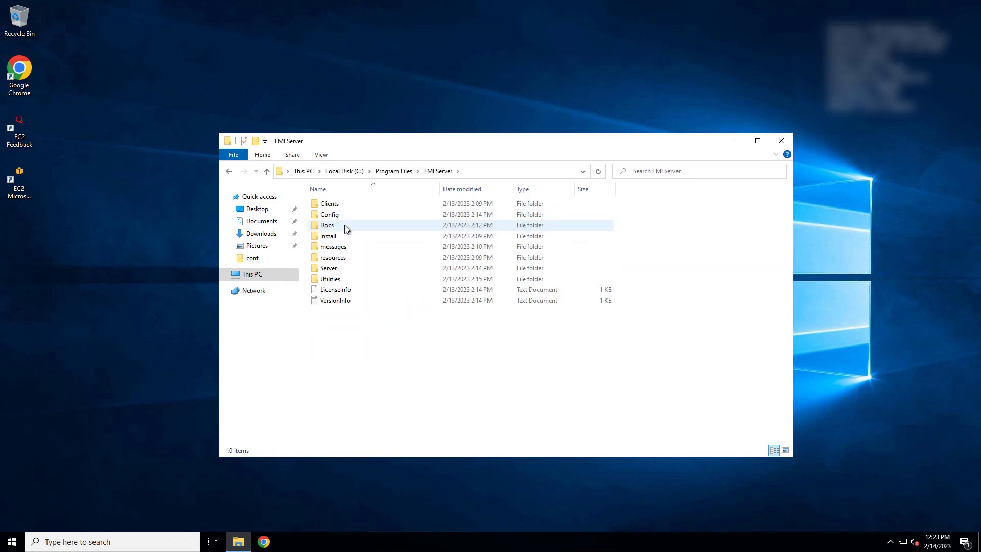
double_click(331, 278)
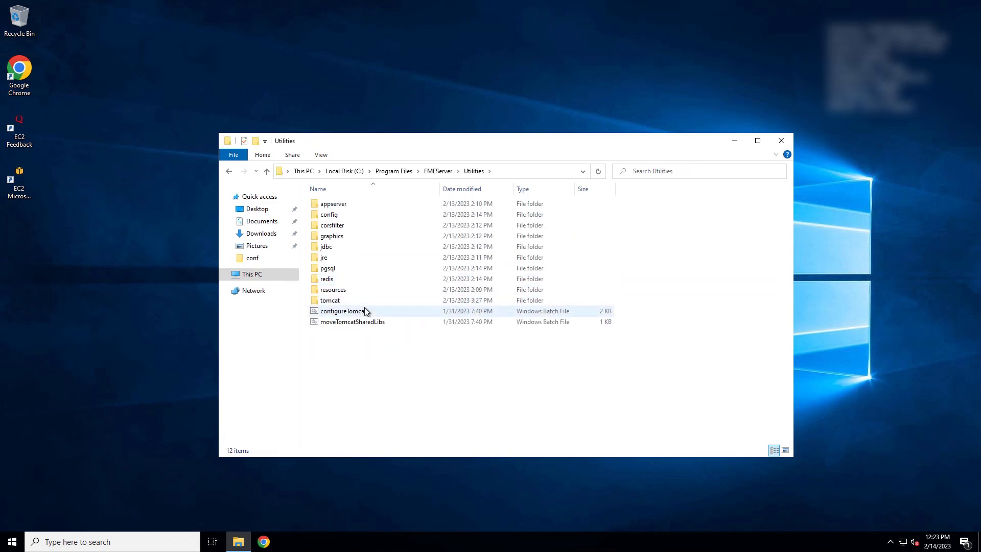
double_click(329, 300)
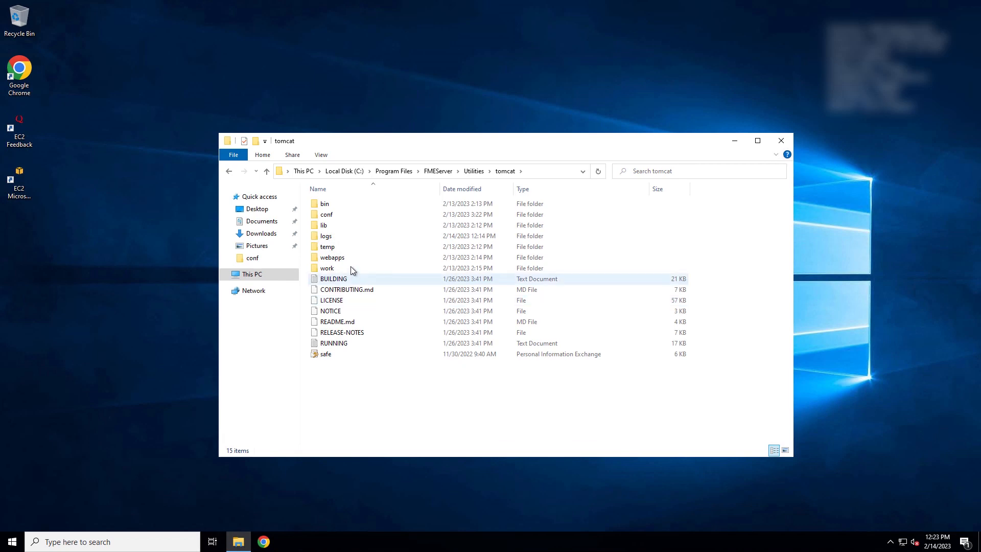
double_click(331, 257)
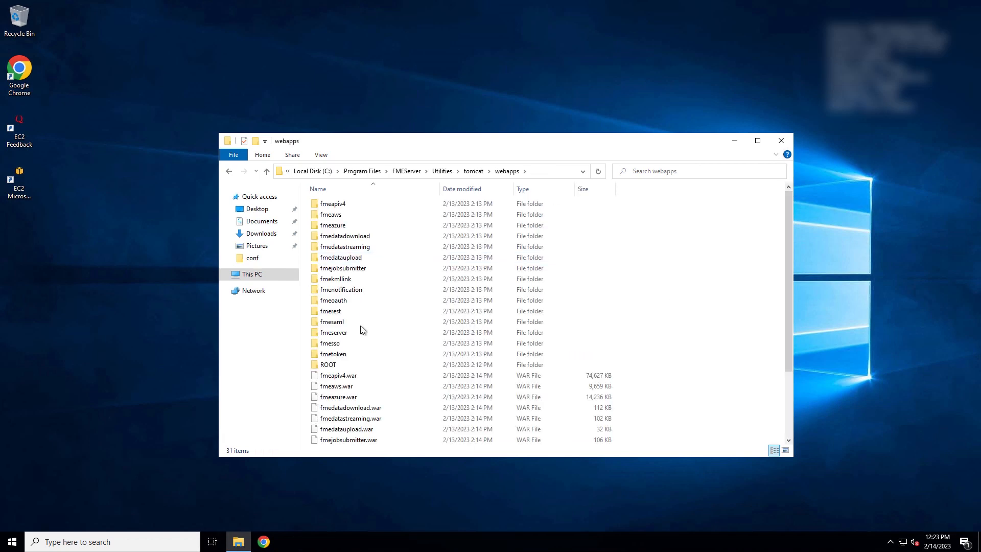
double_click(333, 332)
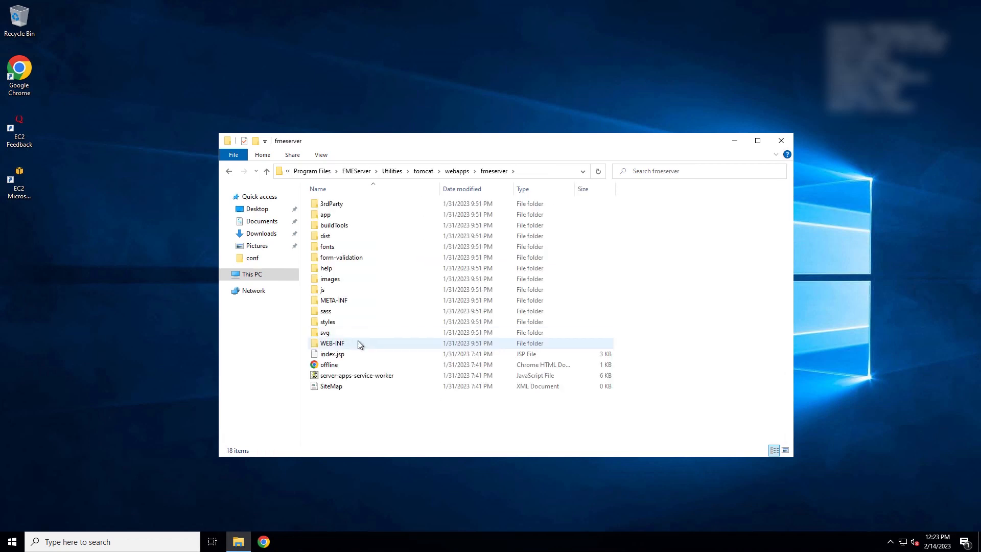
double_click(332, 343)
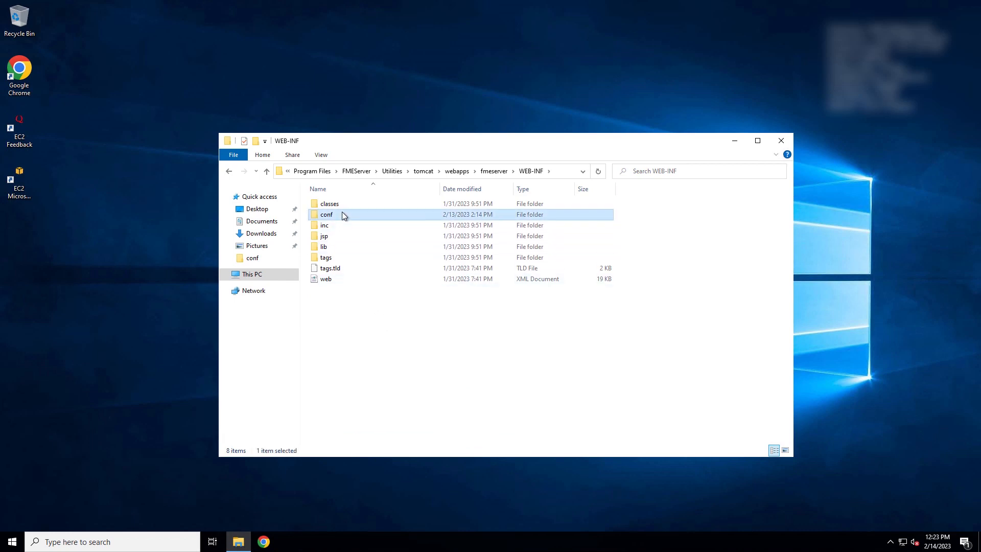
double_click(326, 214)
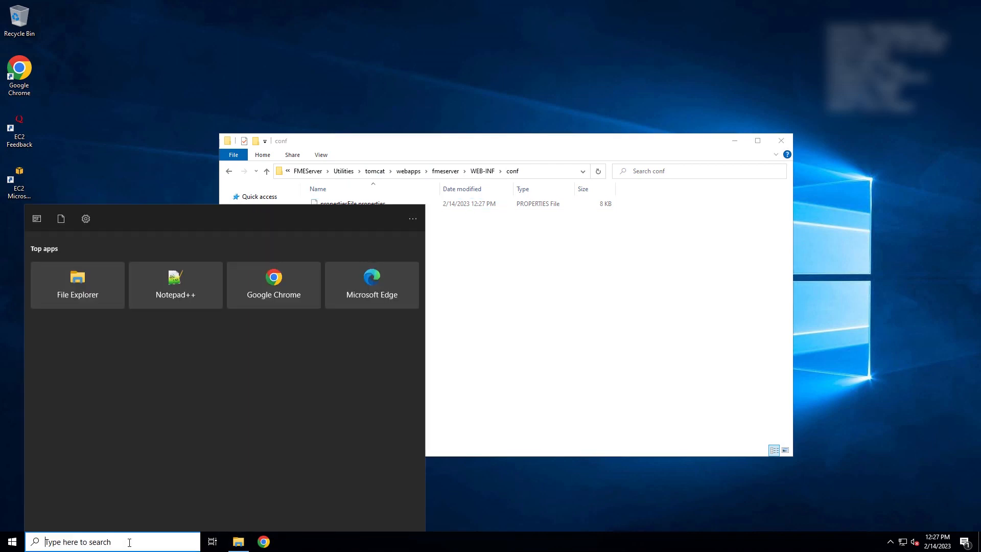
- Launch Notepad++ as administrator and open propertiesFile.properties
type("notepad")
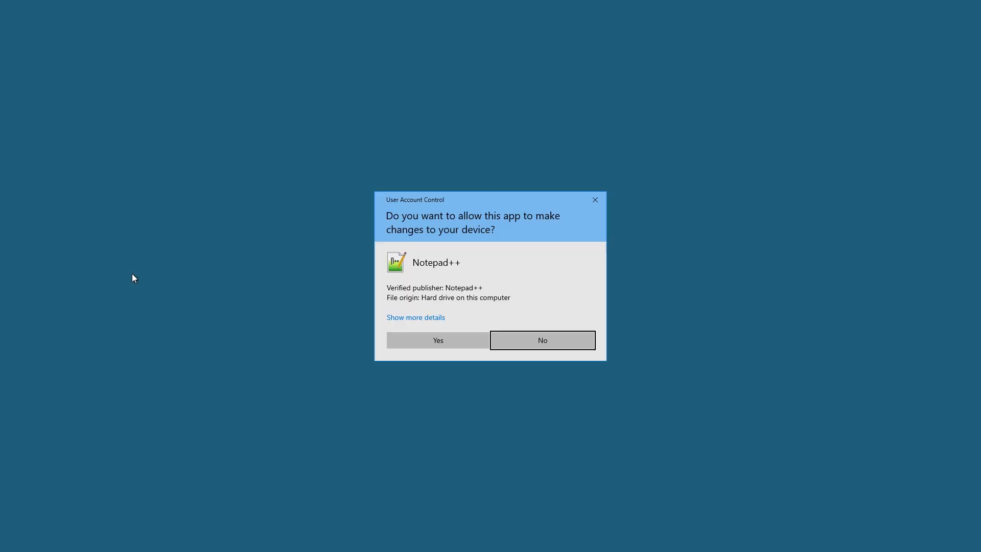
left_click(437, 340)
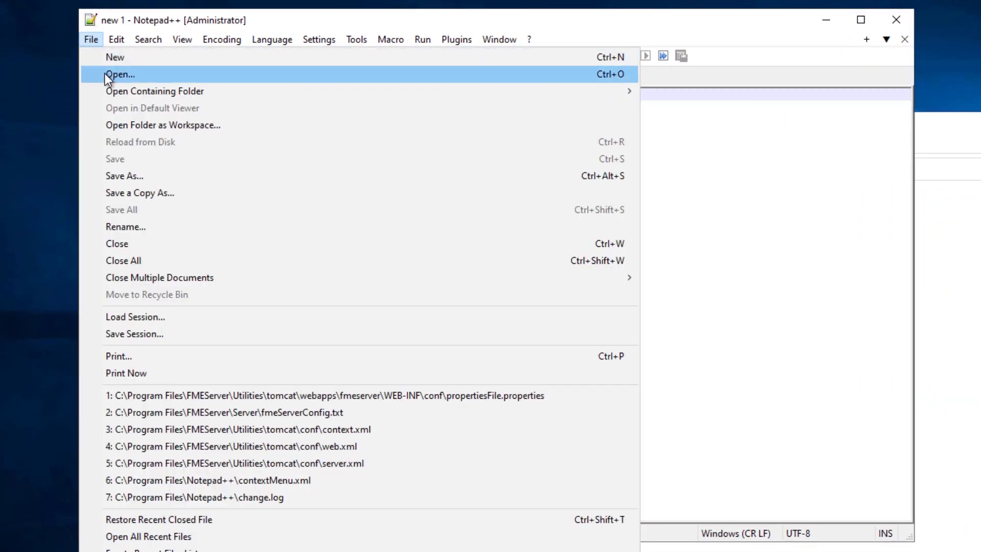
left_click(119, 73)
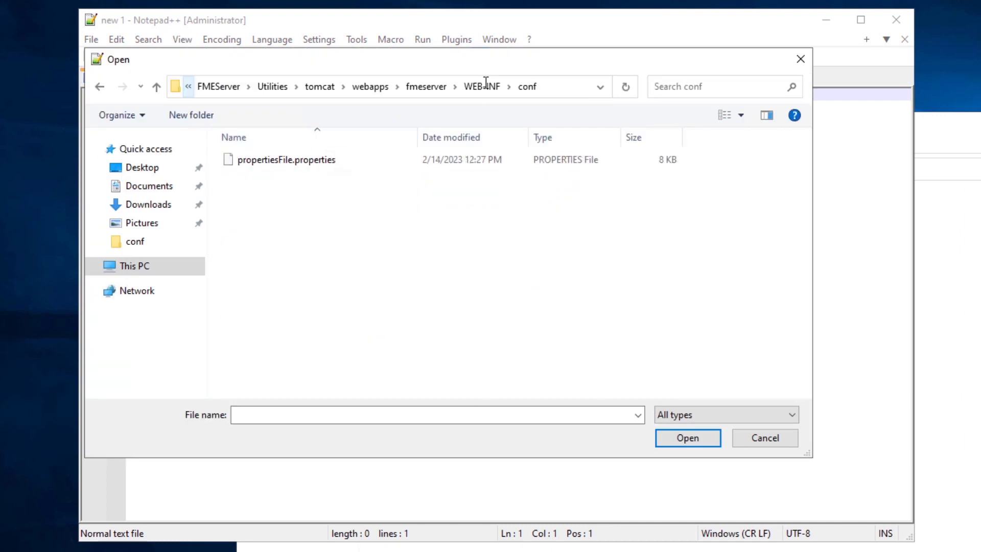
left_click(287, 160)
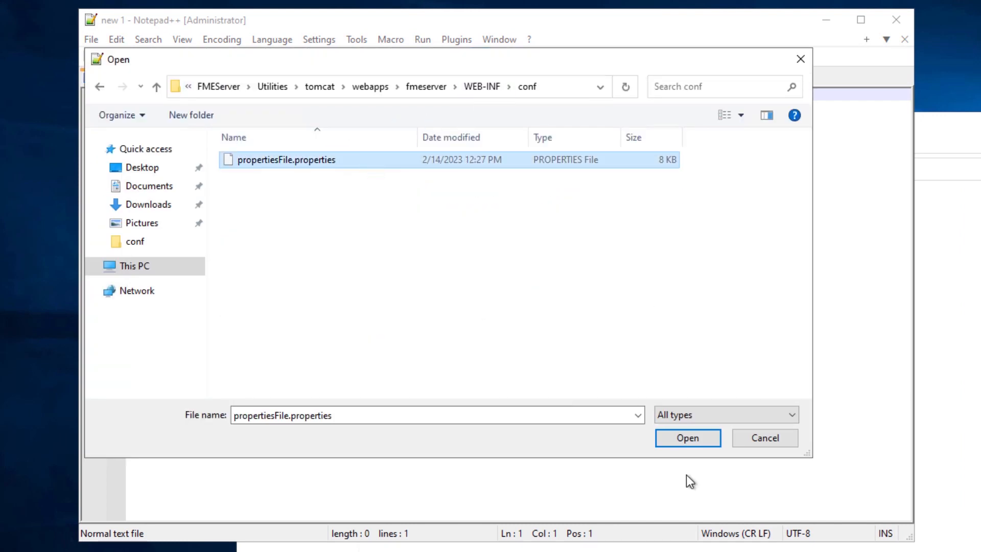
left_click(687, 437)
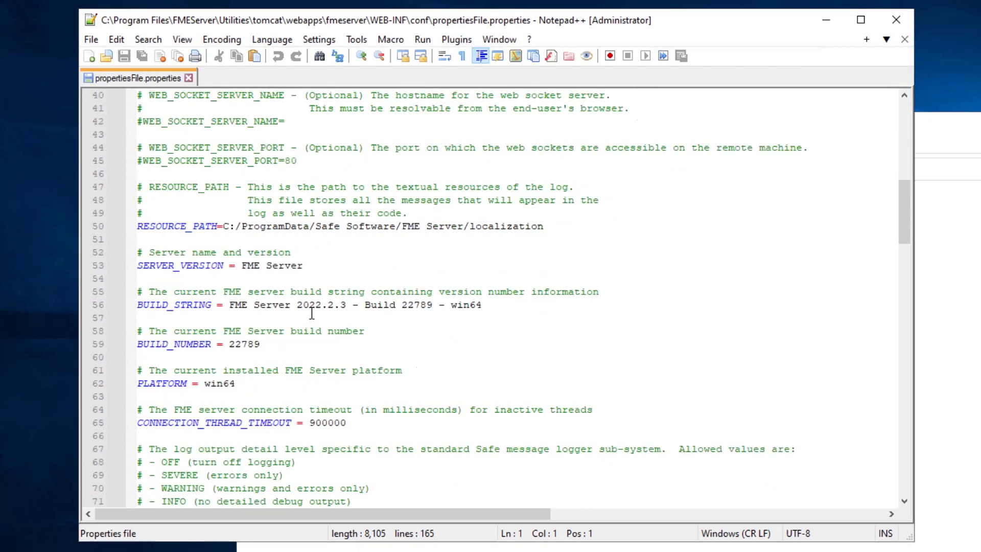
- Change SINGLE_SIGN_ON_AUTH_URL to https with port 443 and save the file
scroll("down", 3)
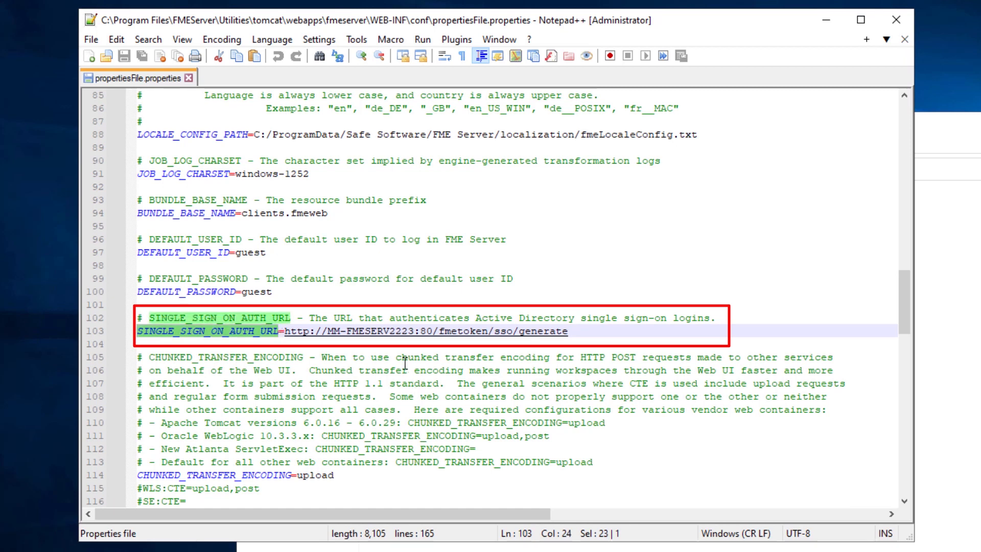
type("s")
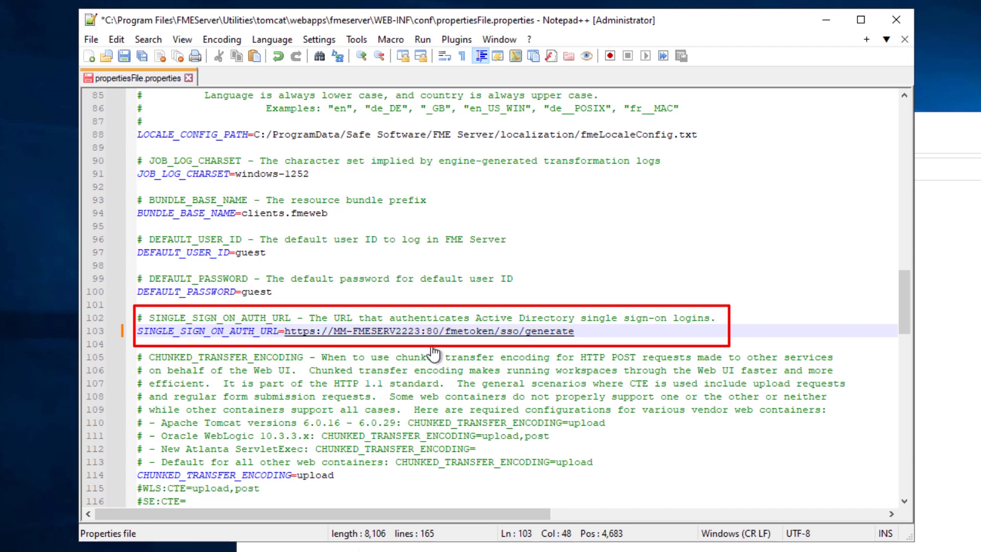
type("443")
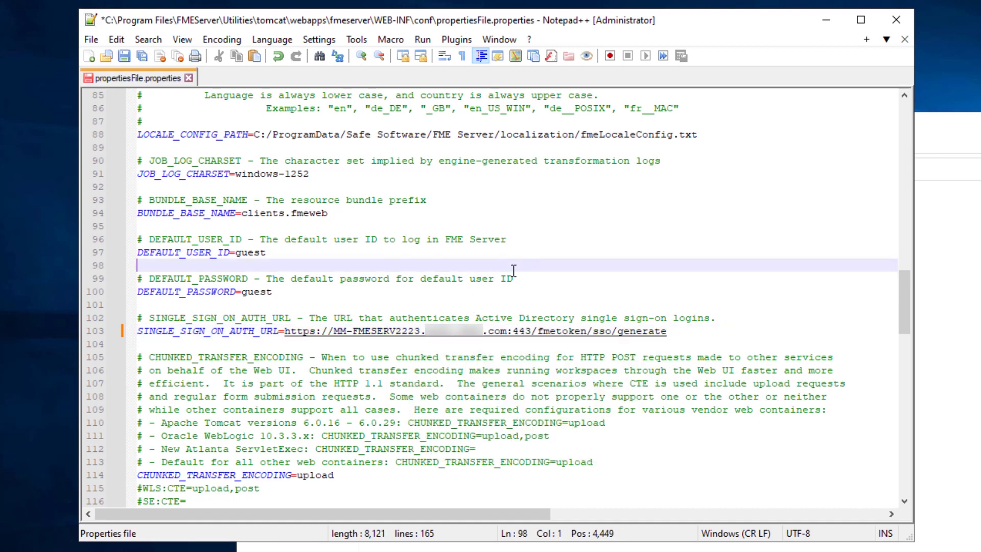
left_click(123, 56)
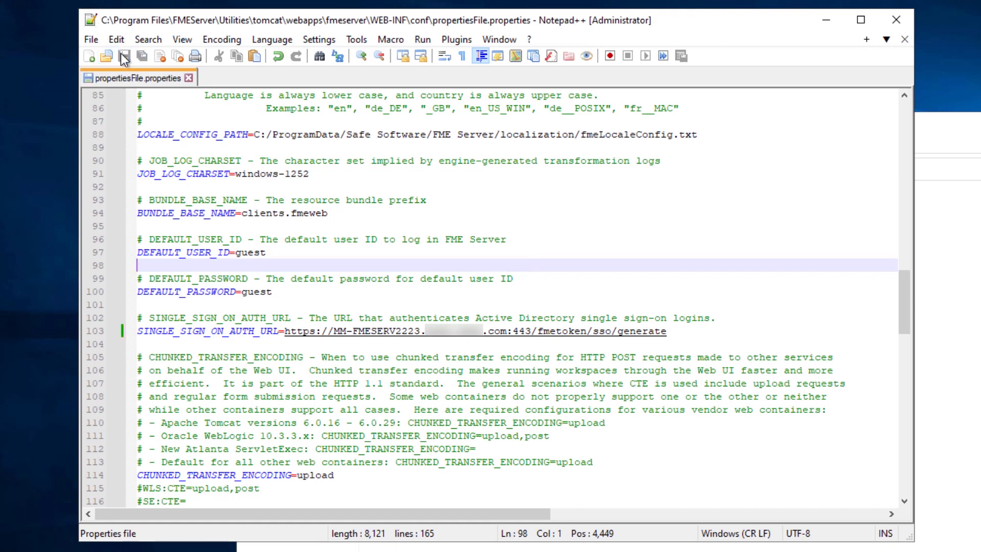